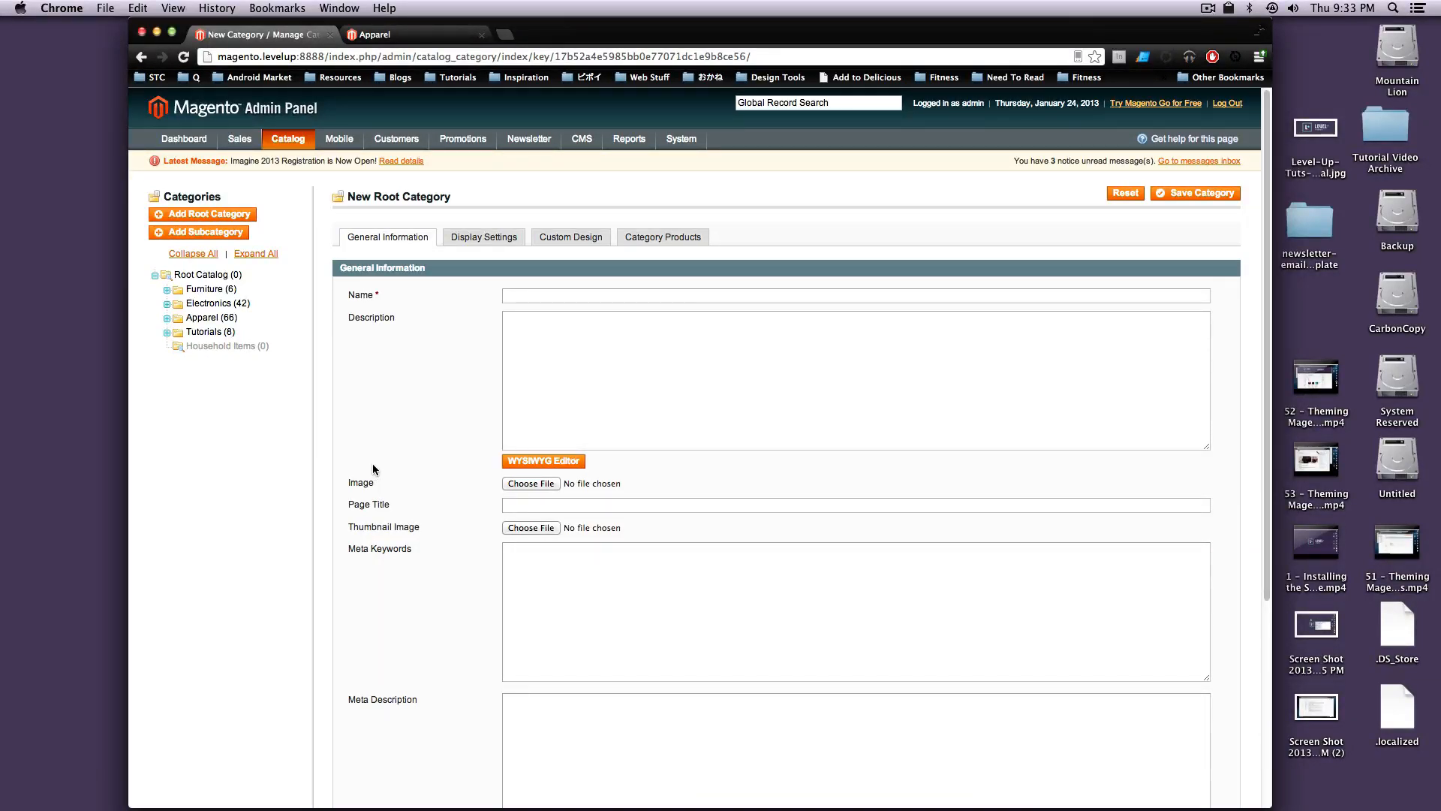
mouse_move(297, 350)
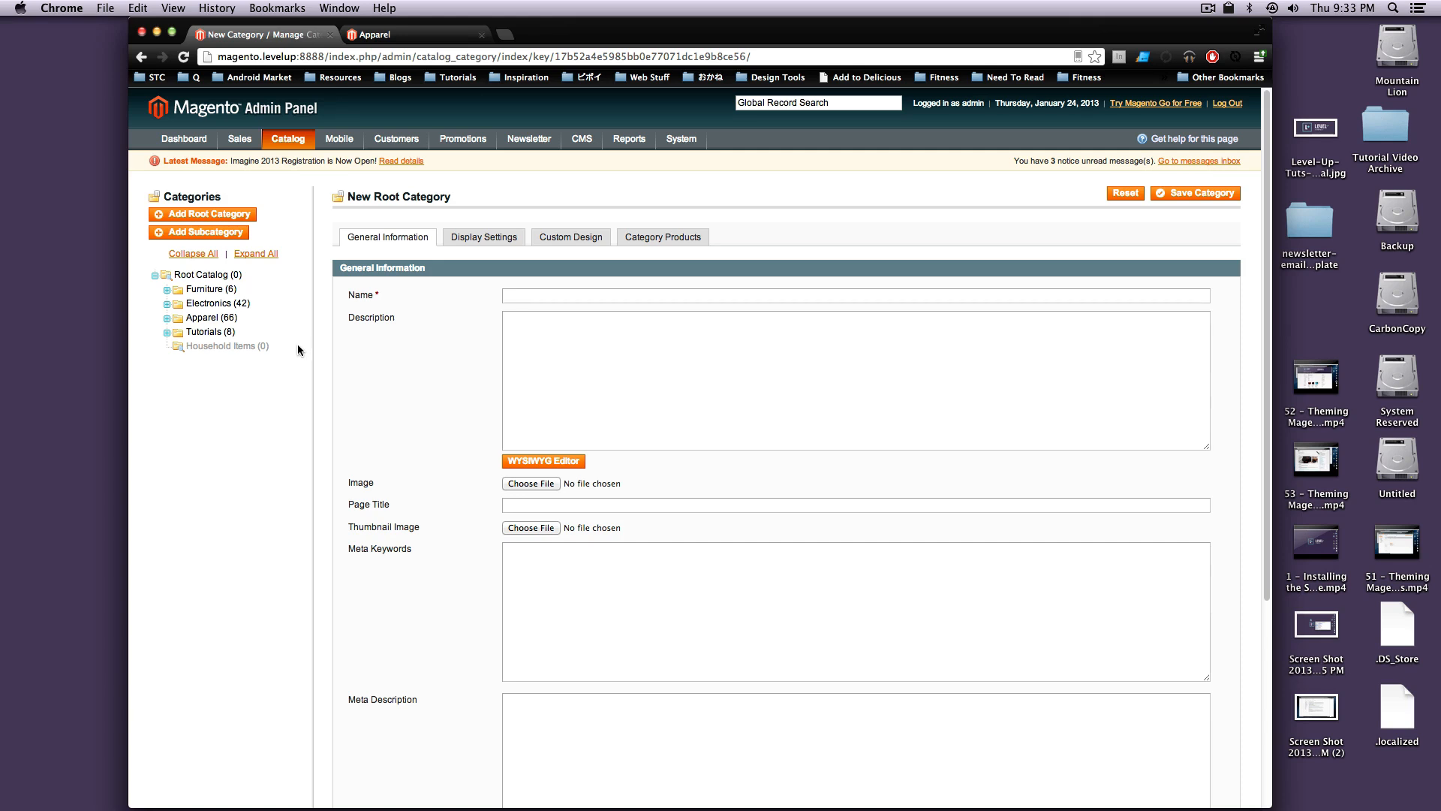
mouse_move(221, 324)
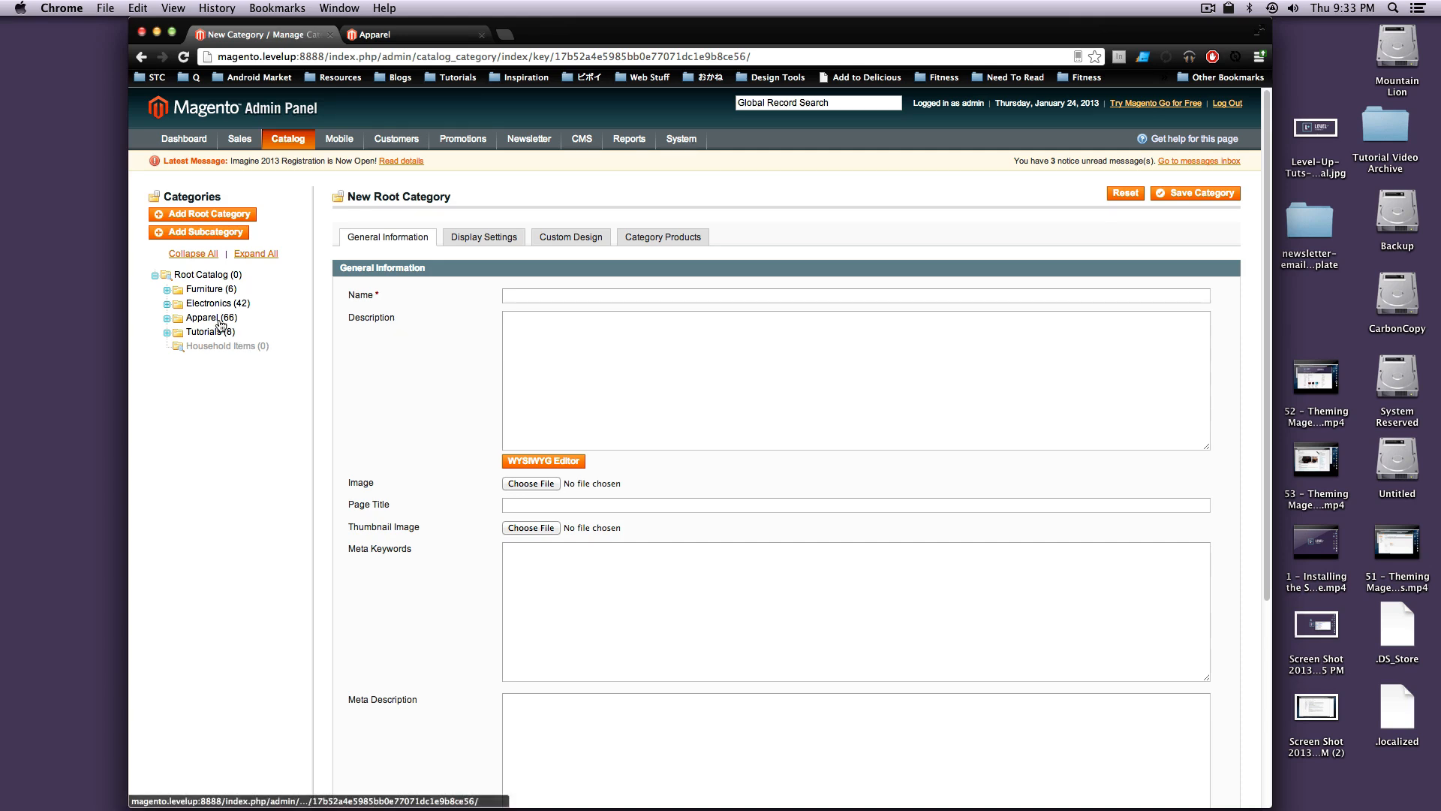
Step: Load the Apparel (66) category from the category tree for editing
left_click(210, 317)
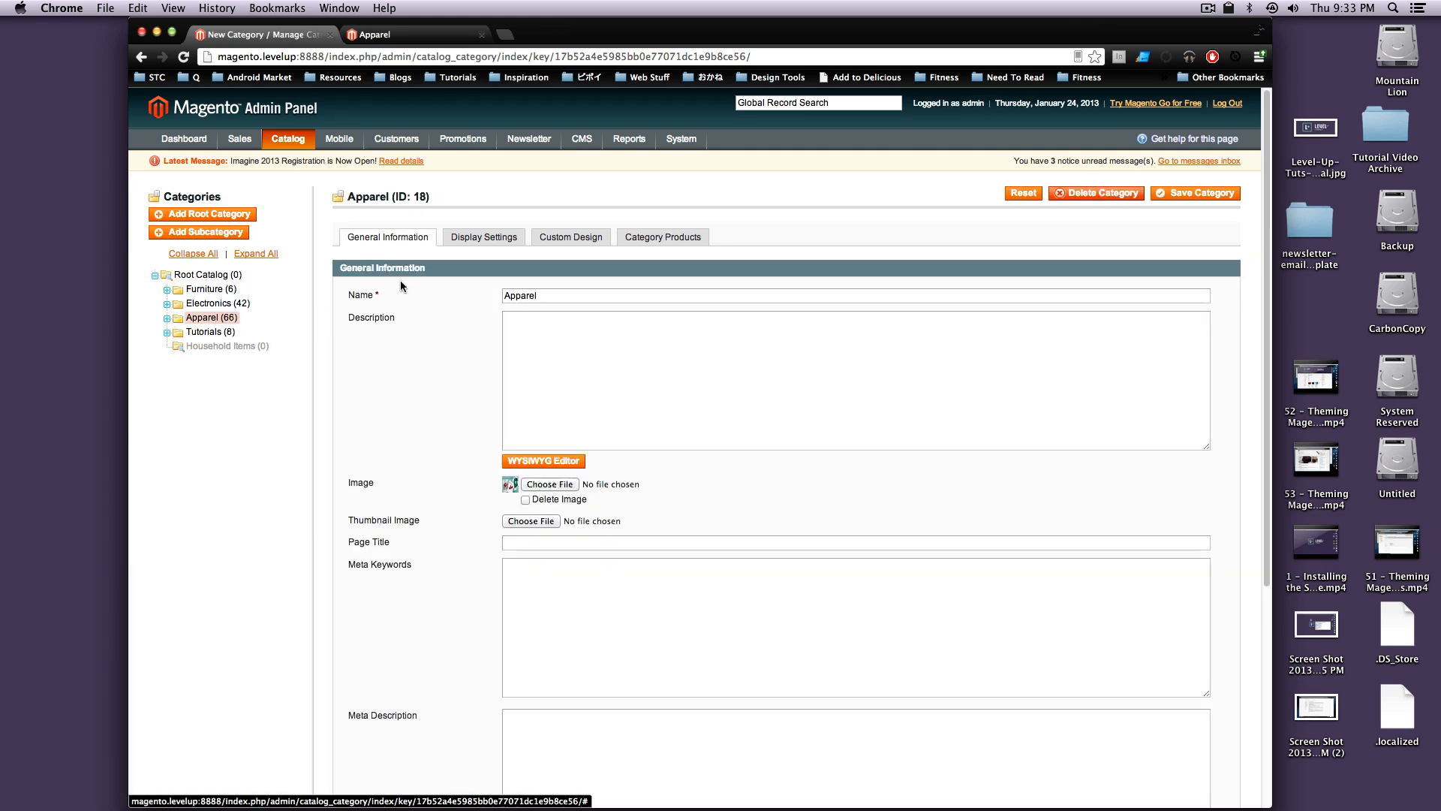
Step: Review Apparel's Display Settings, confirm Is Anchor stays Yes, and switch to the storefront
left_click(481, 238)
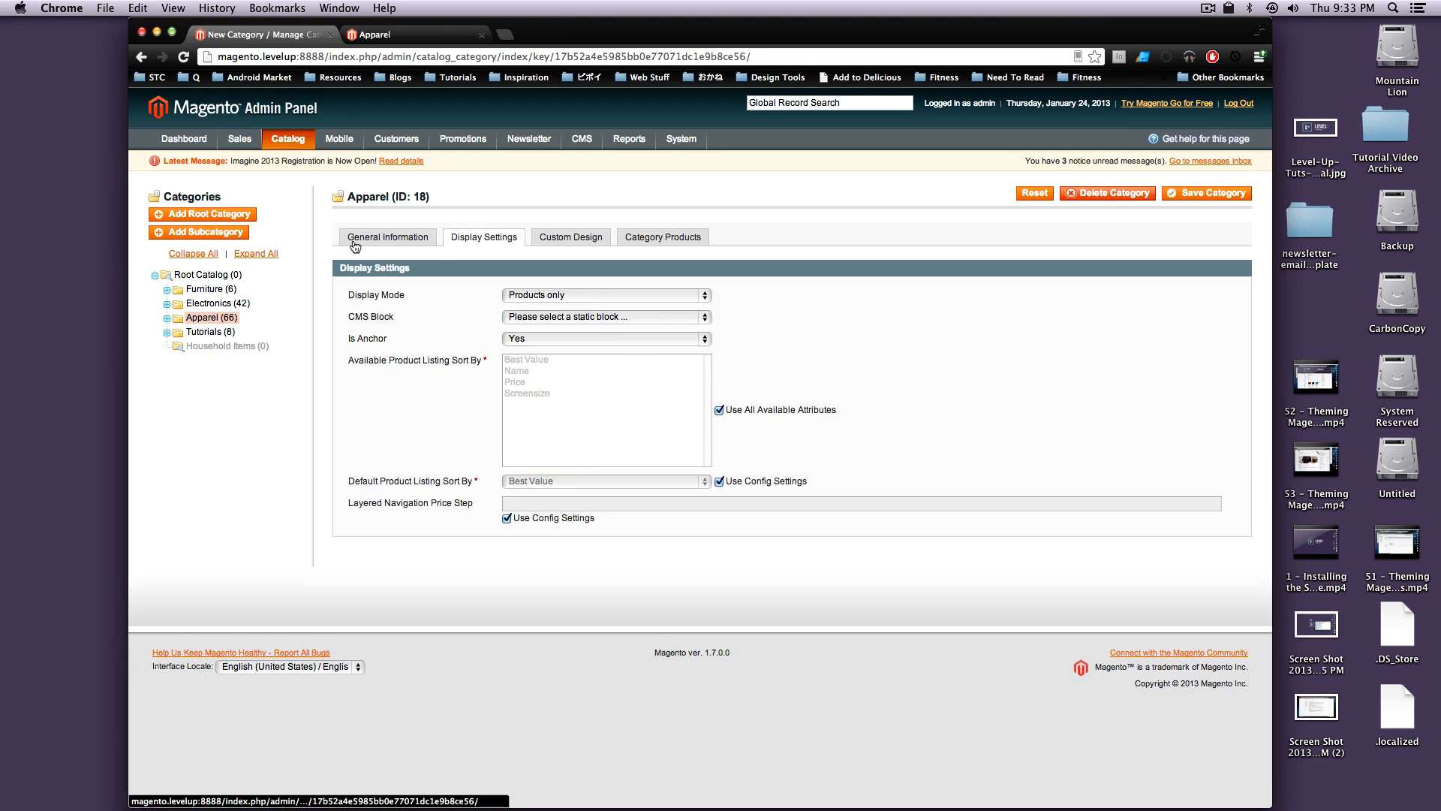
left_click(288, 138)
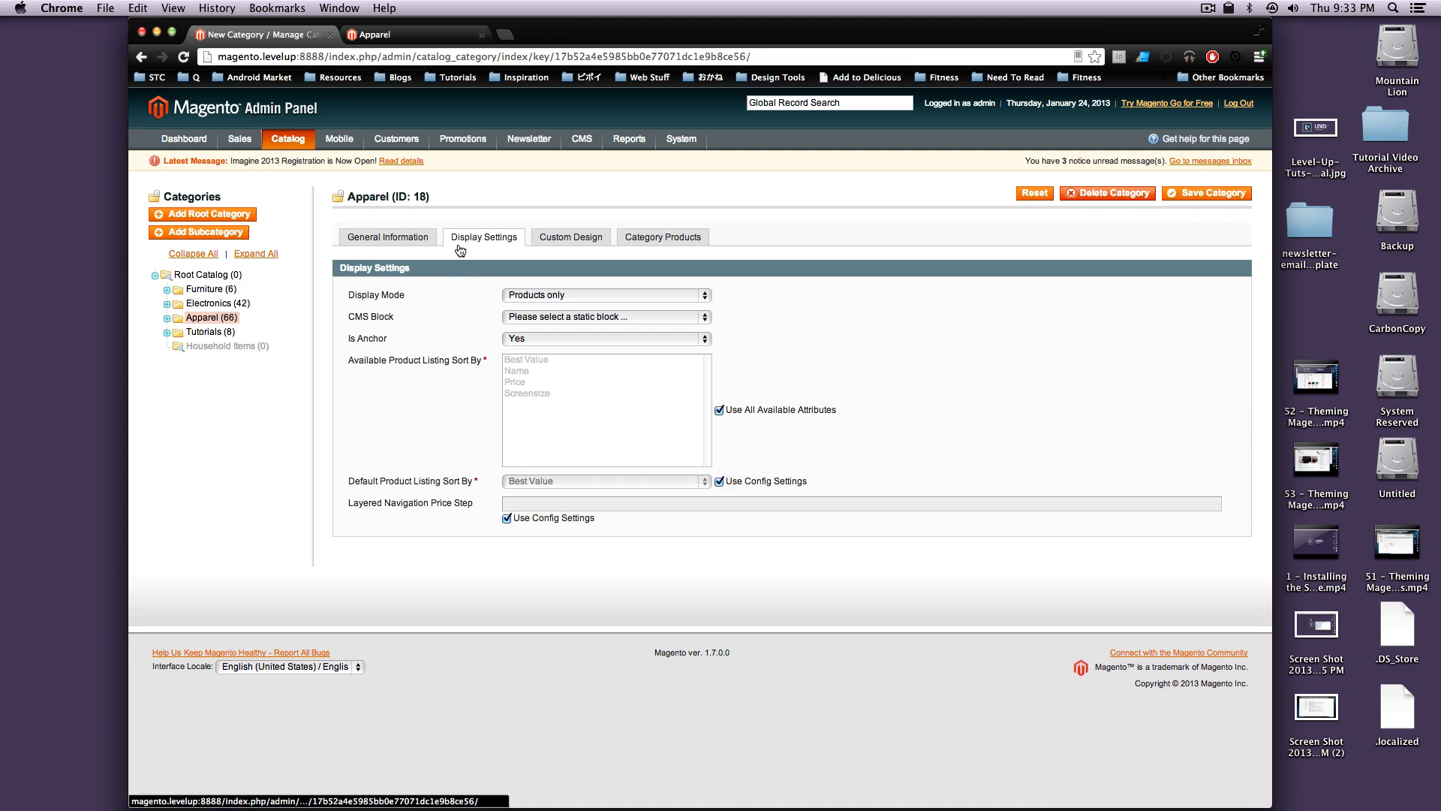
mouse_move(391, 312)
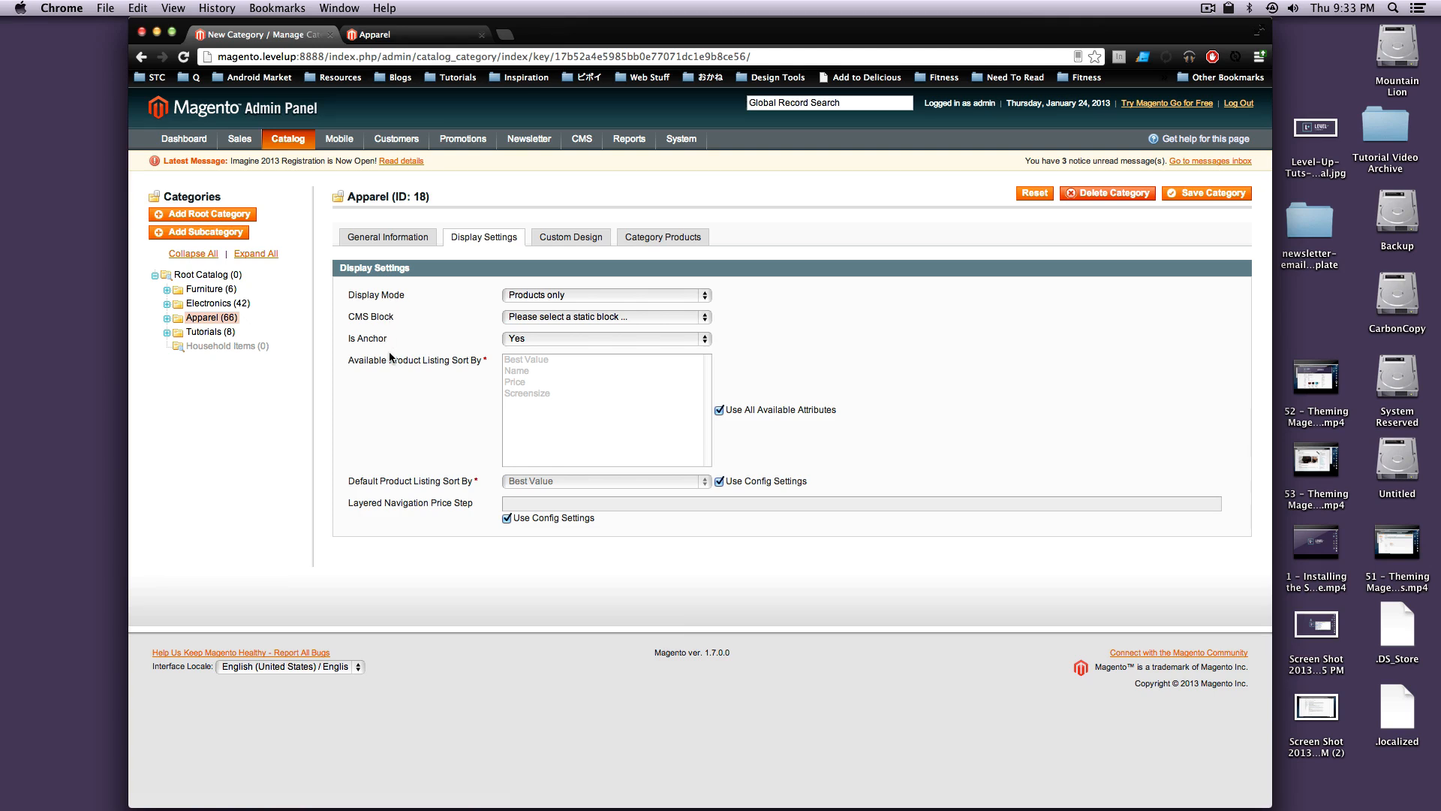
mouse_move(497, 344)
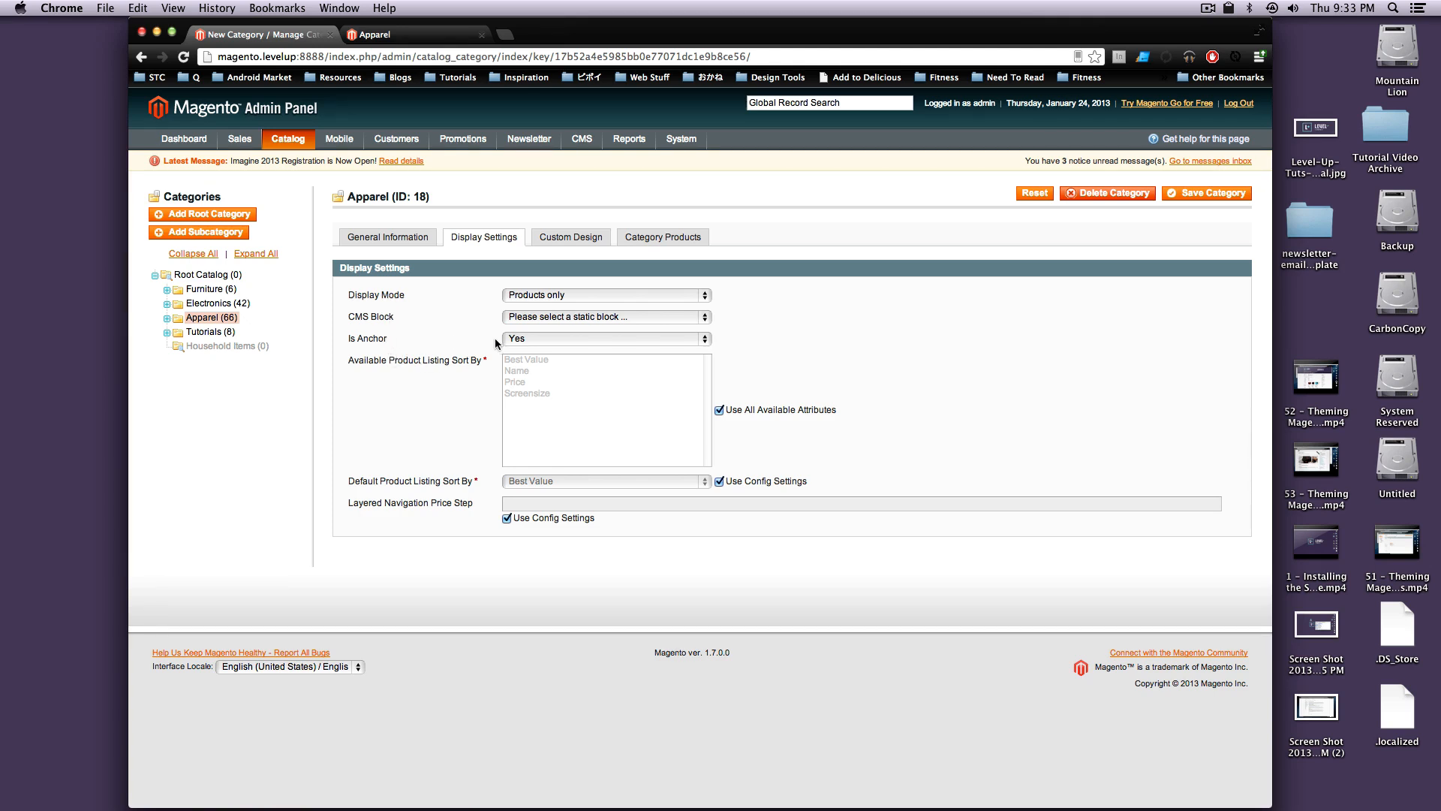
mouse_move(629, 363)
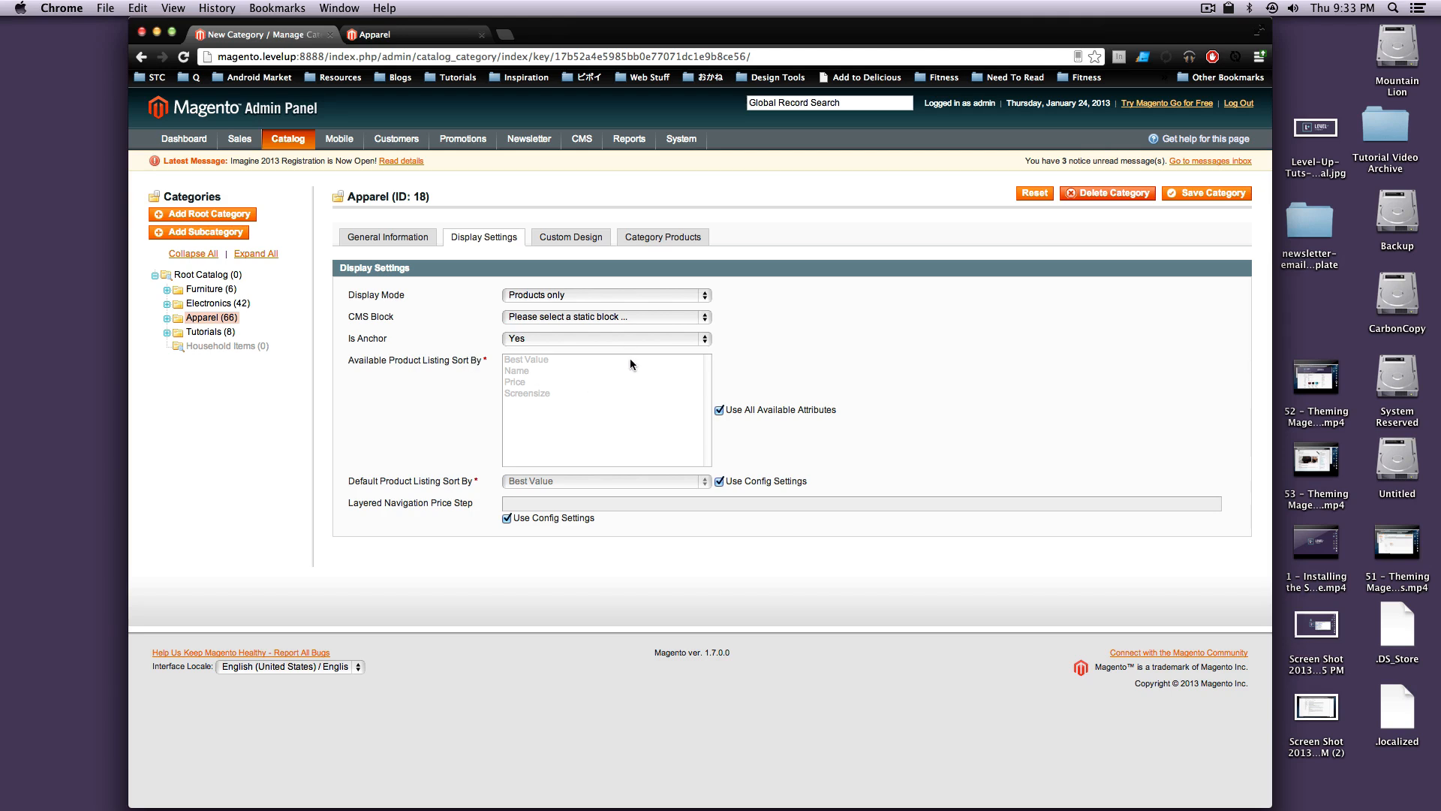
mouse_move(727, 352)
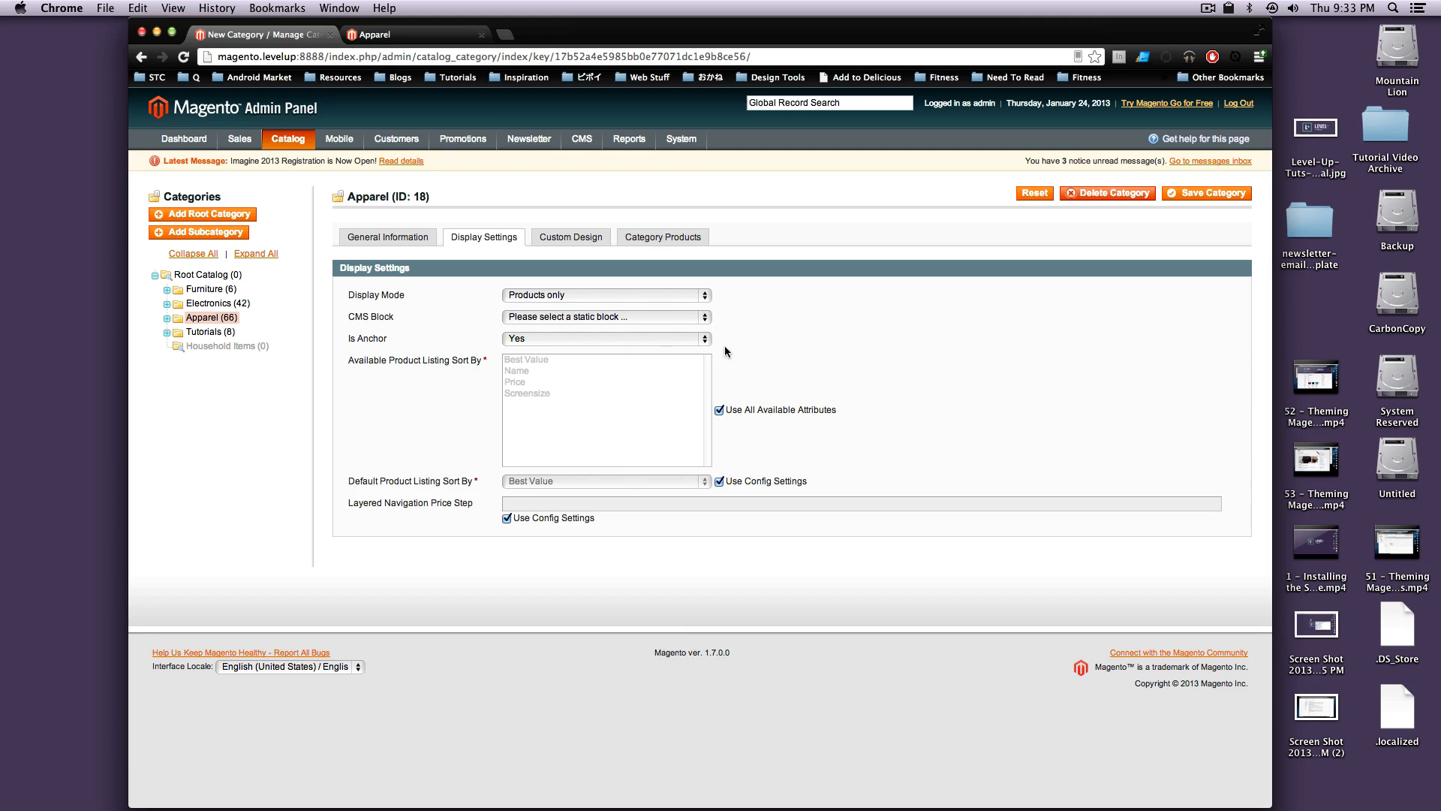
mouse_move(716, 385)
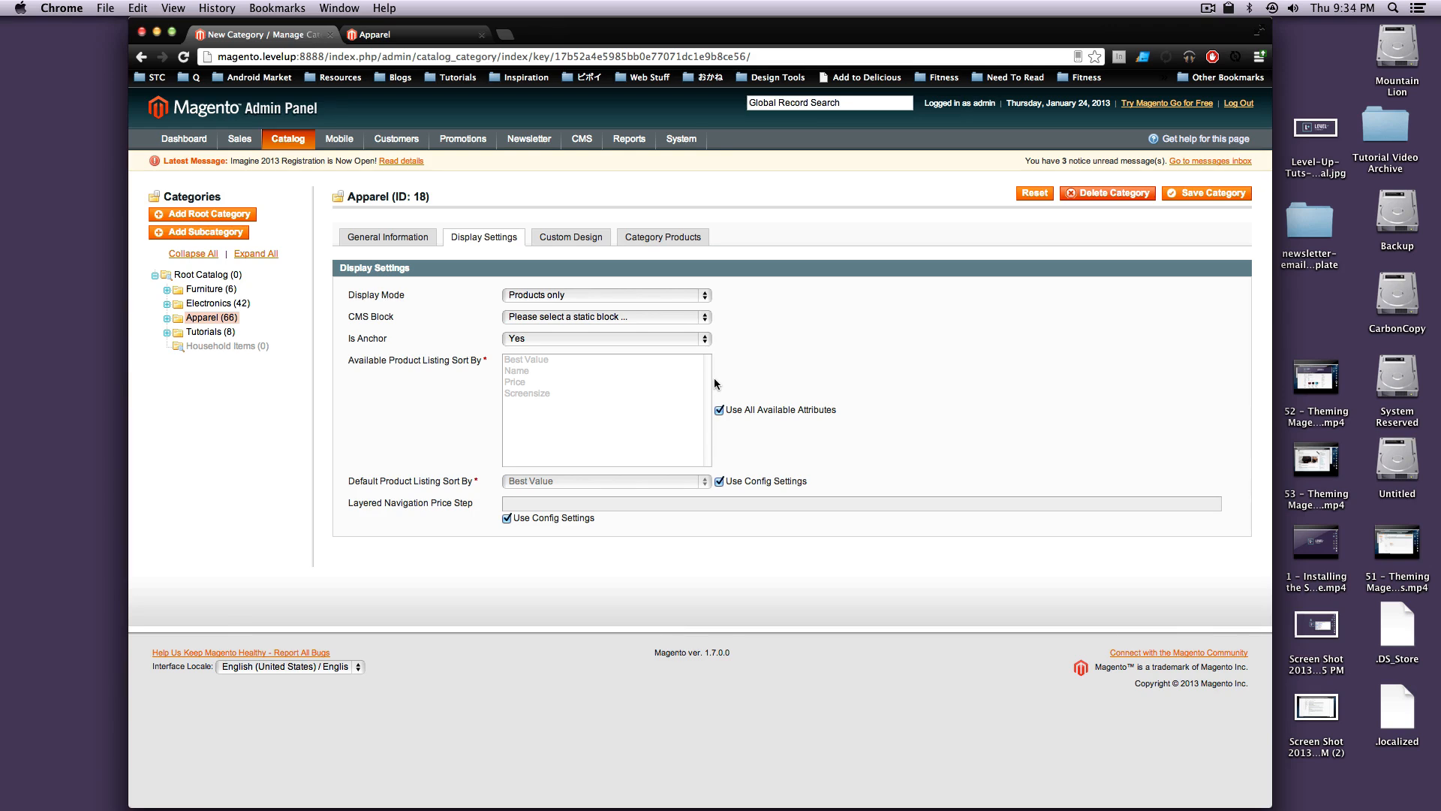
mouse_move(383, 351)
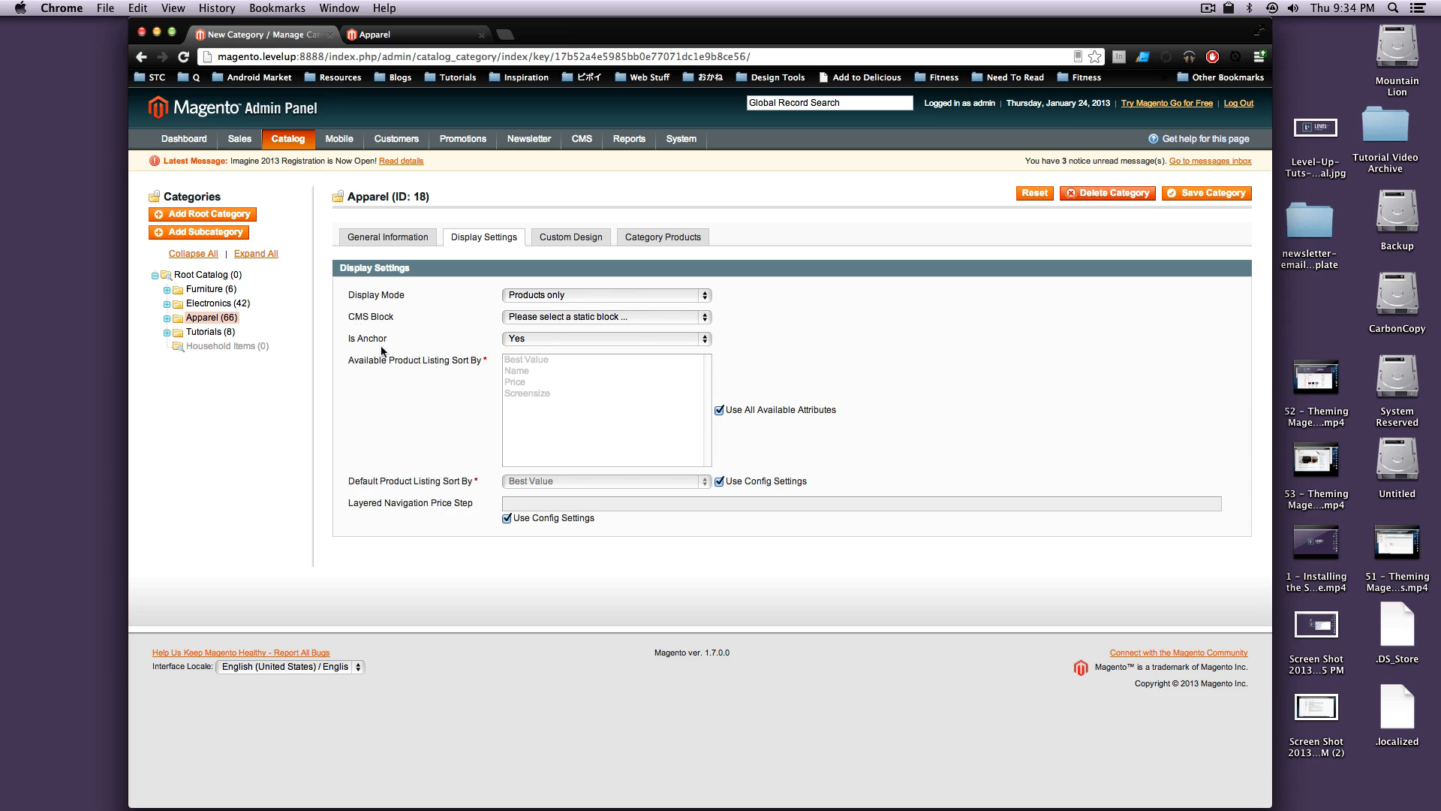
mouse_move(423, 359)
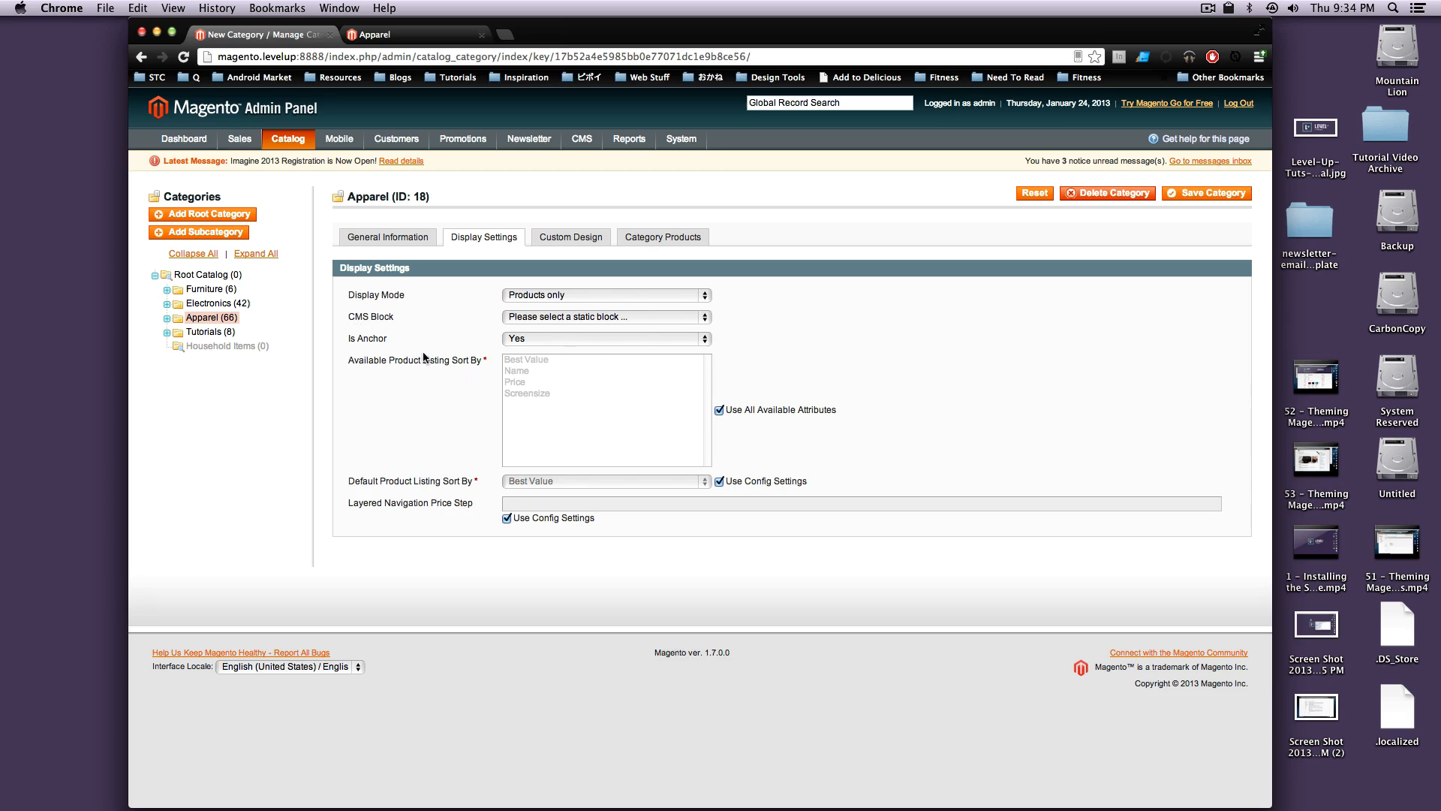
mouse_move(424, 354)
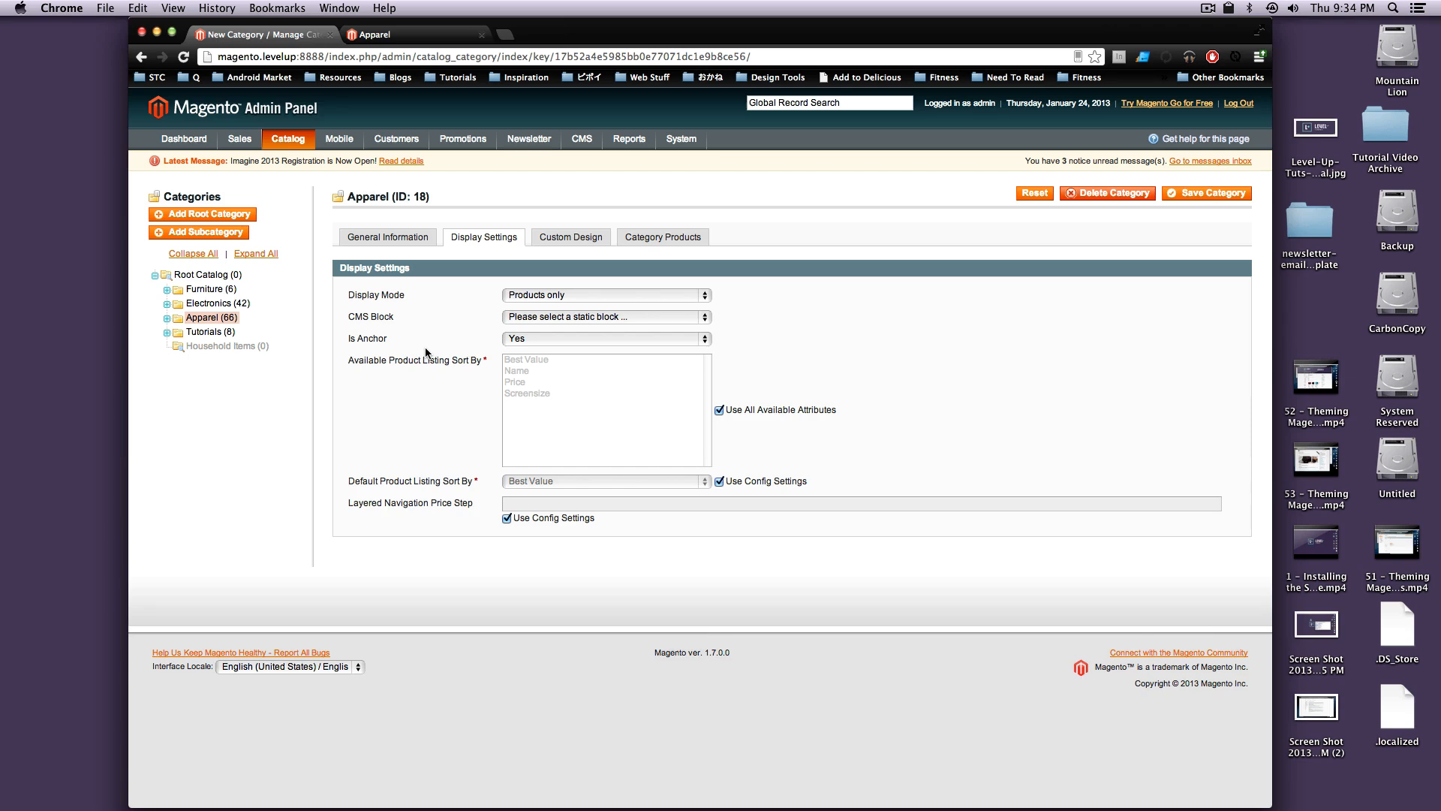
mouse_move(338, 355)
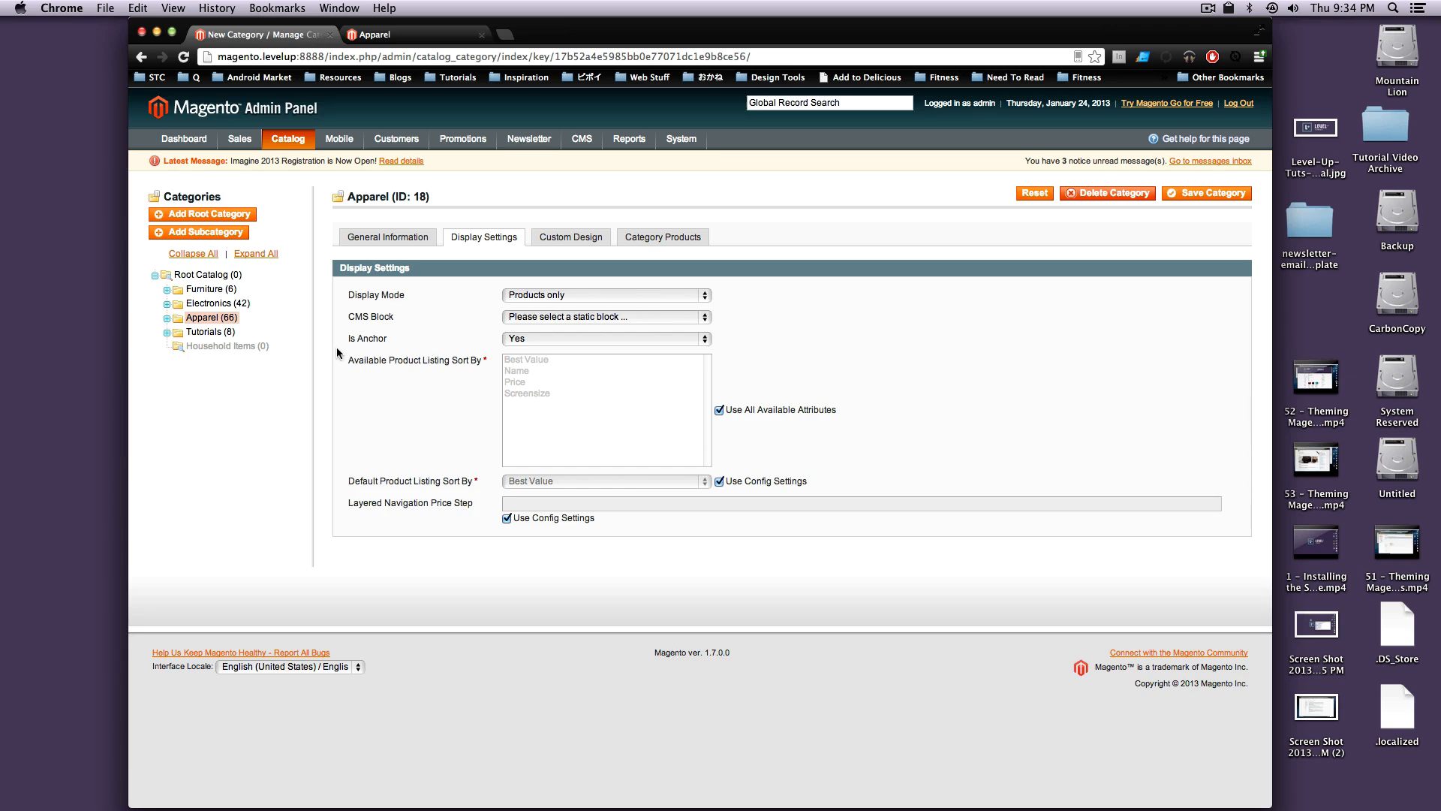
mouse_move(363, 333)
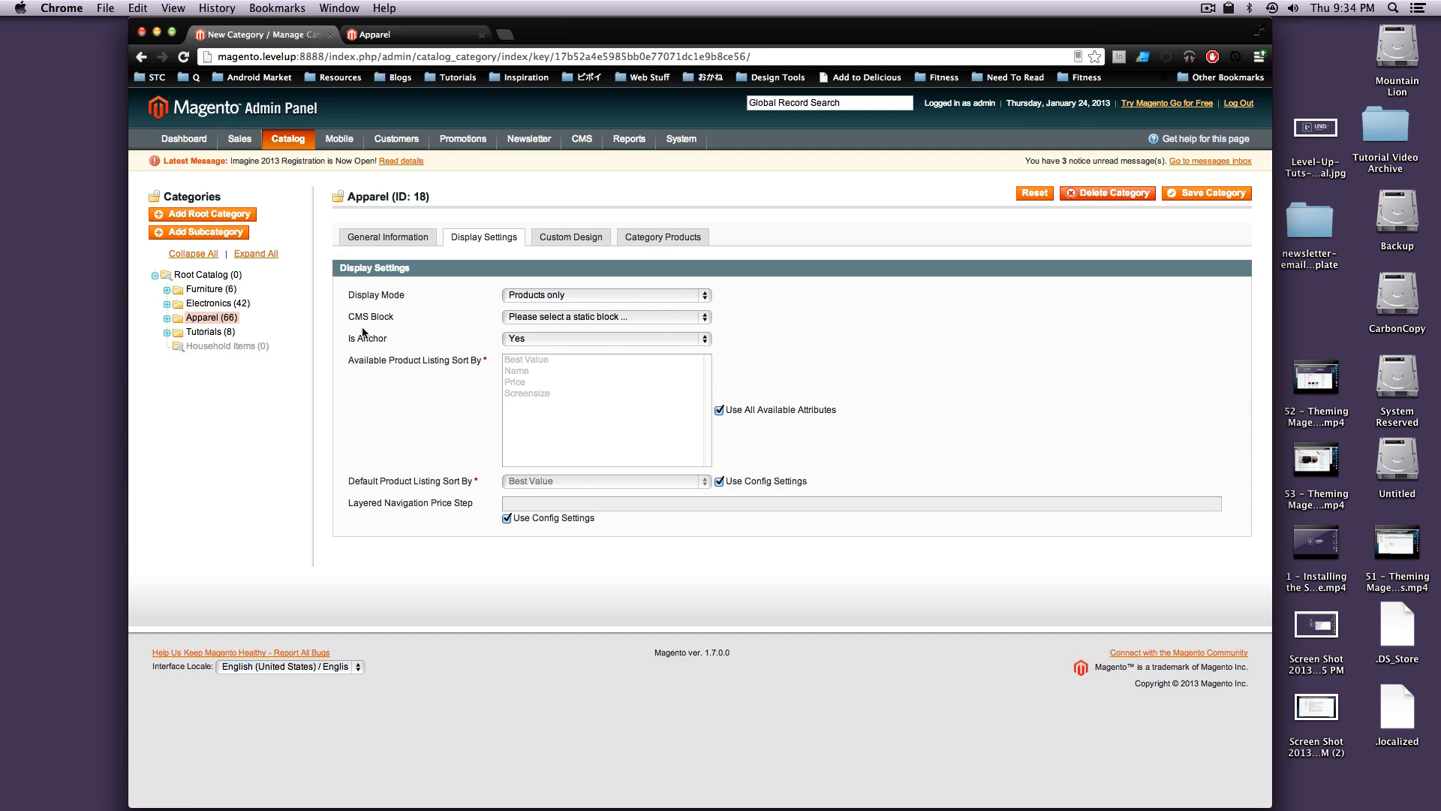
mouse_move(366, 338)
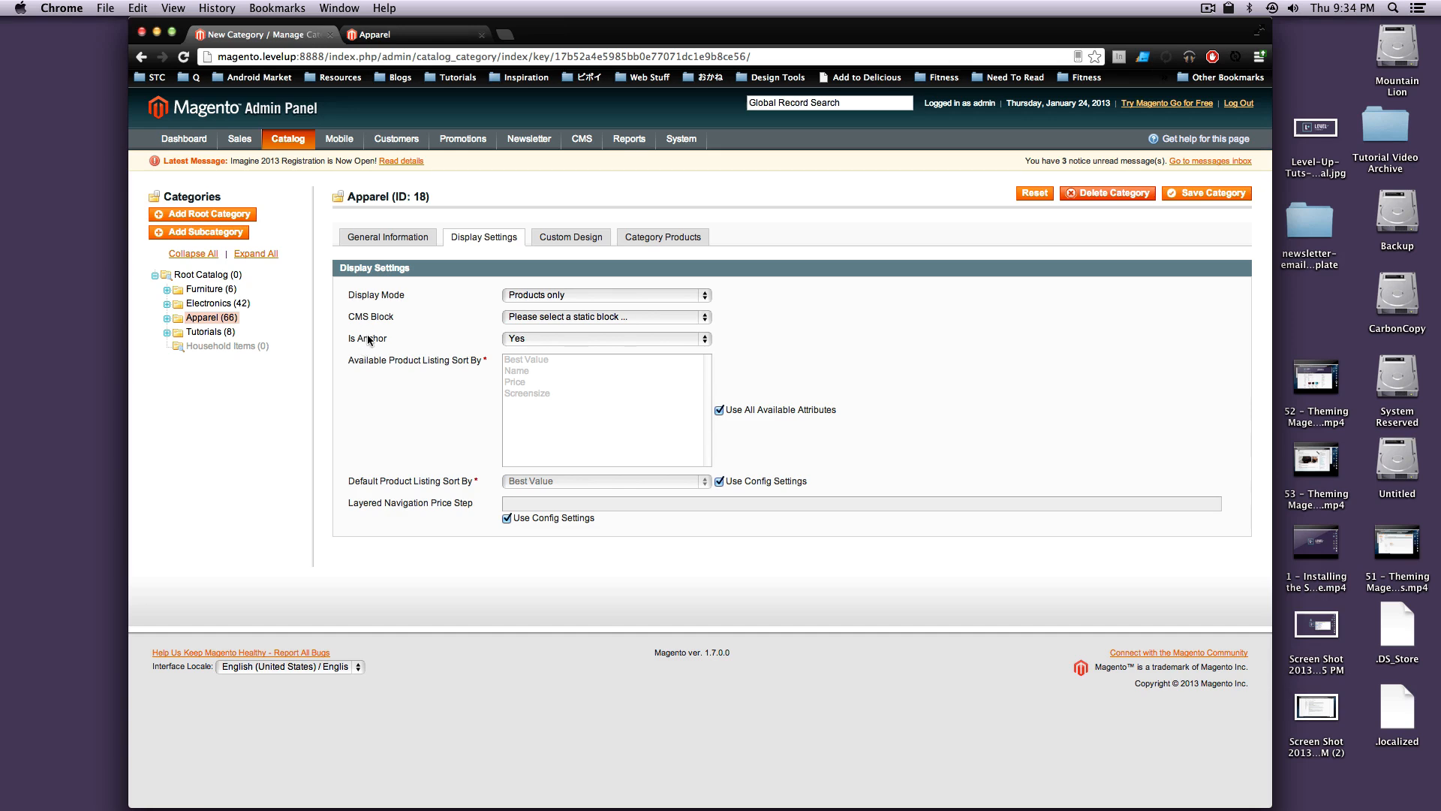
mouse_move(366, 343)
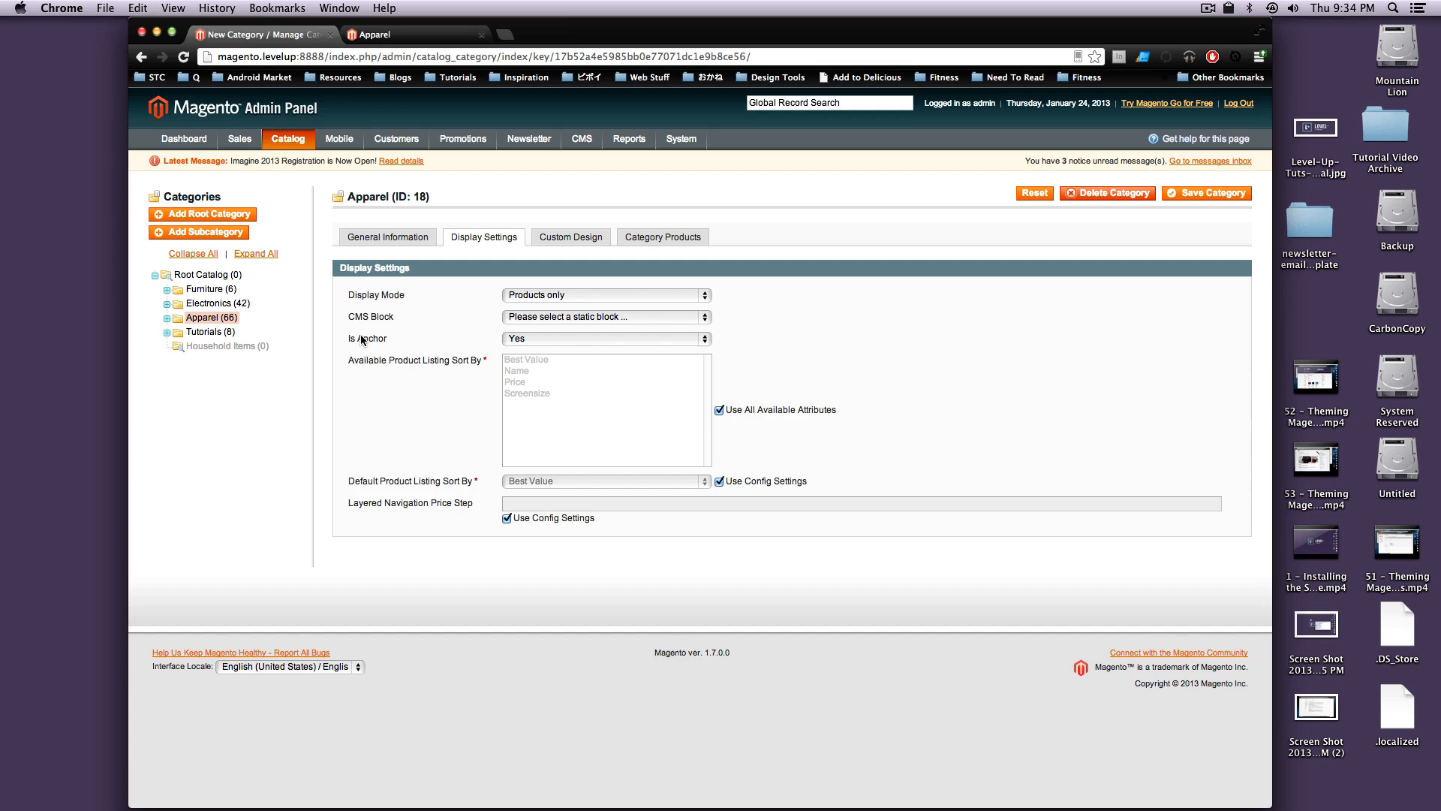
mouse_move(362, 339)
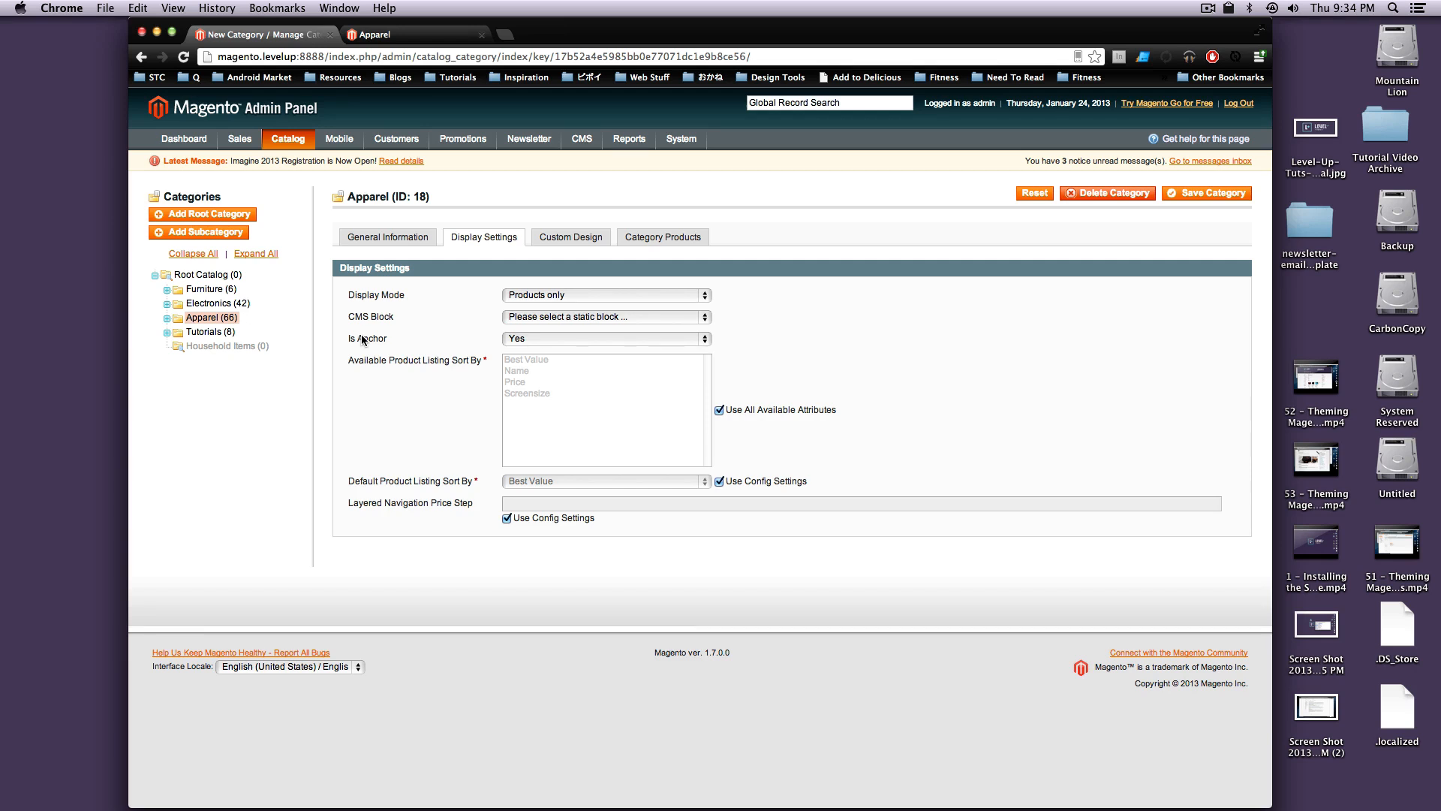
mouse_move(259, 403)
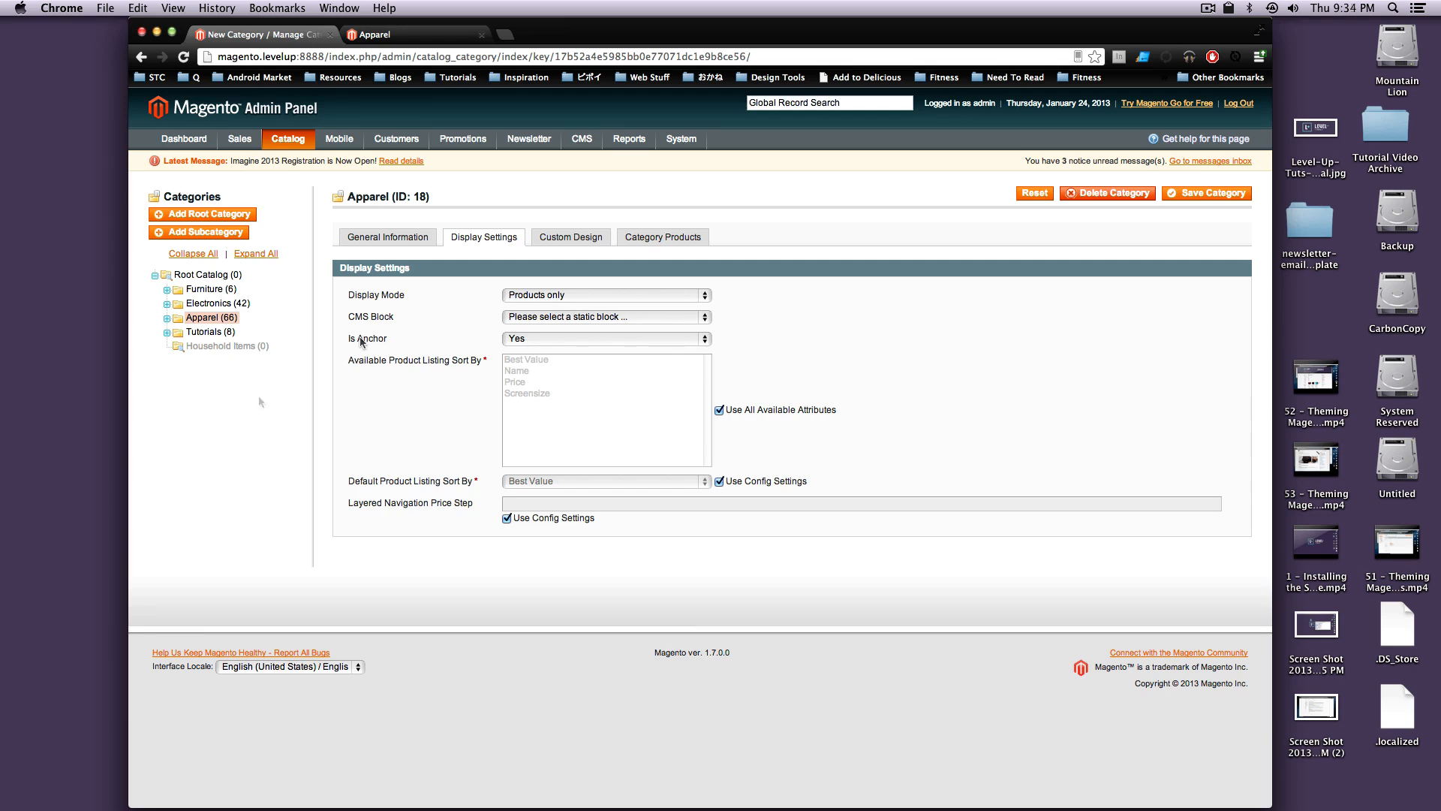
left_click(605, 337)
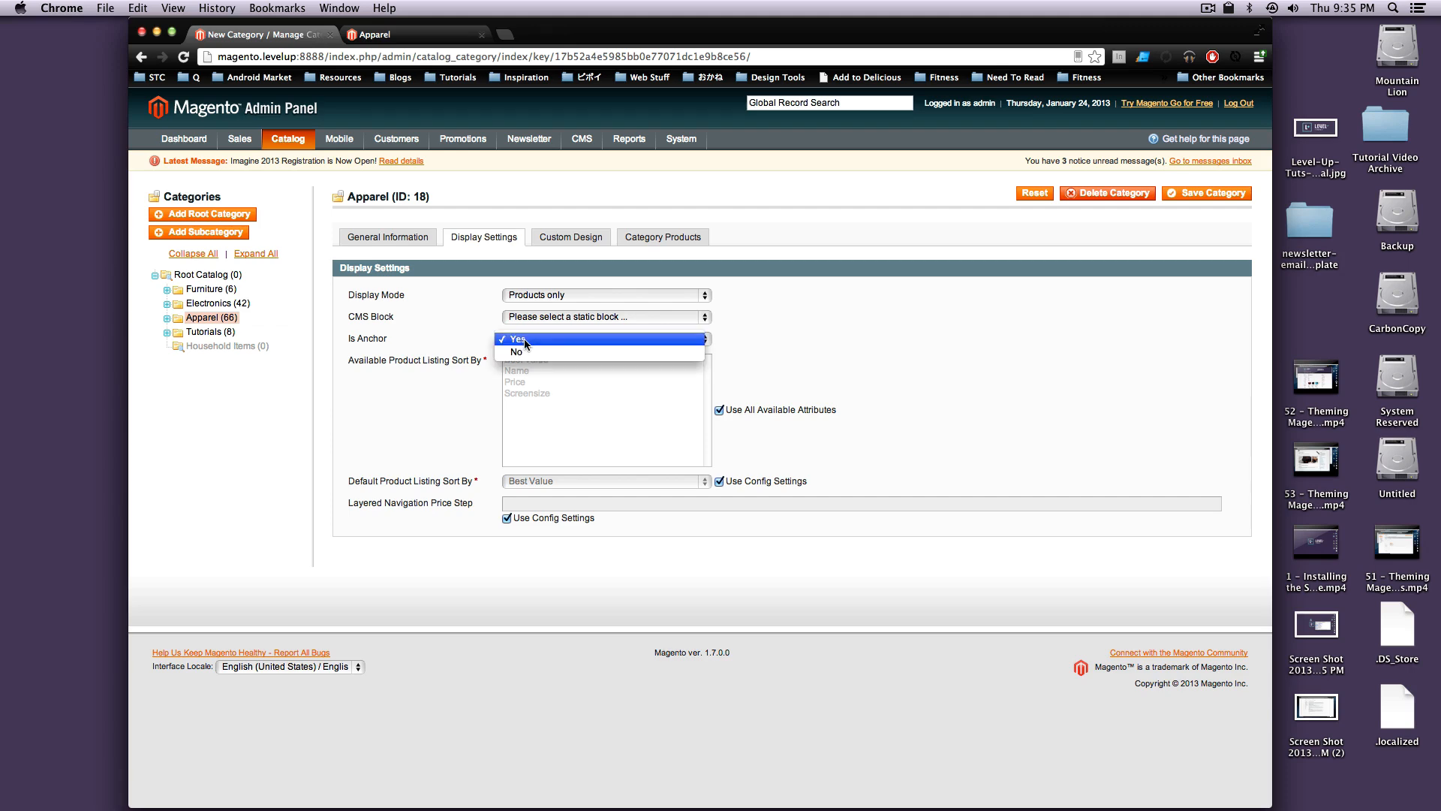
left_click(515, 339)
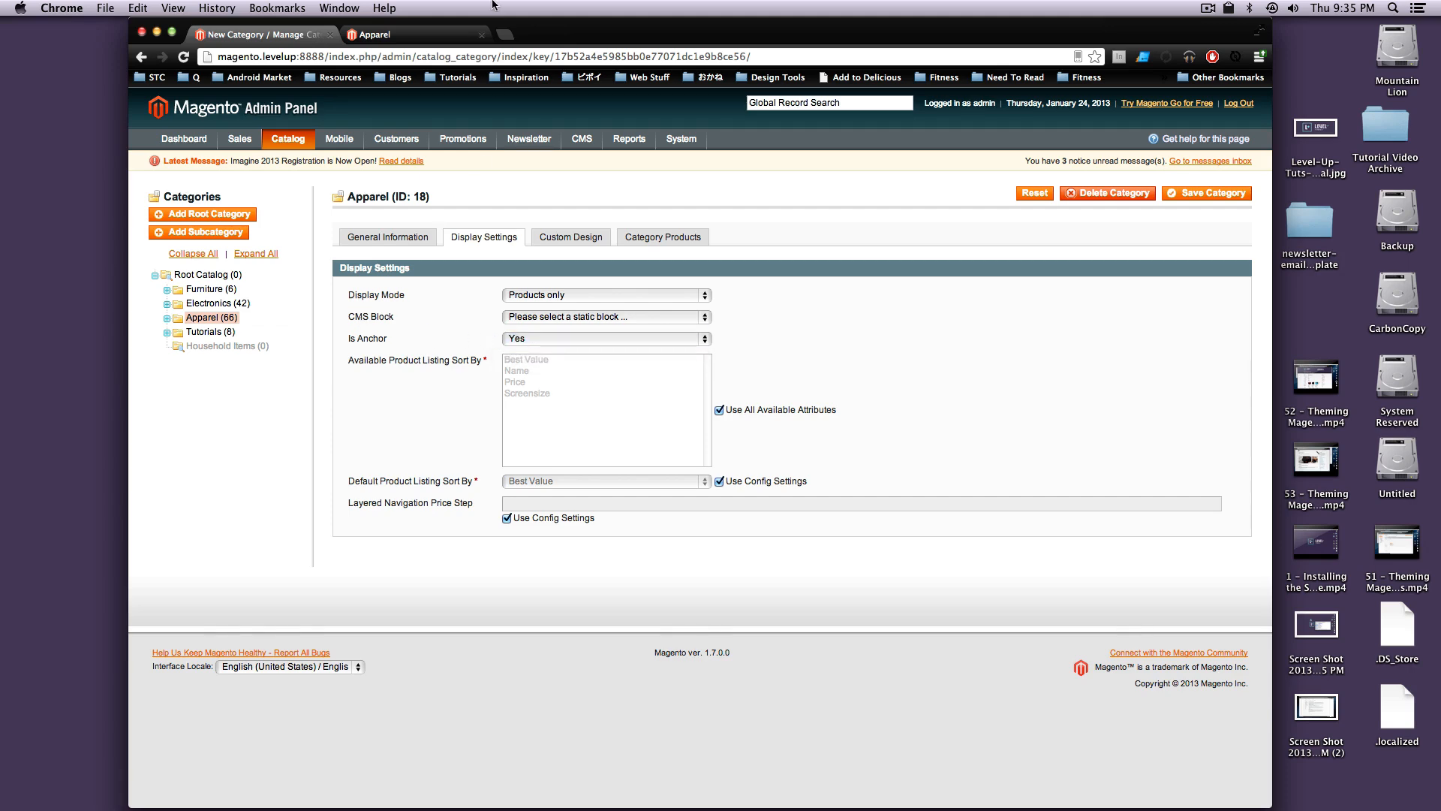
left_click(377, 35)
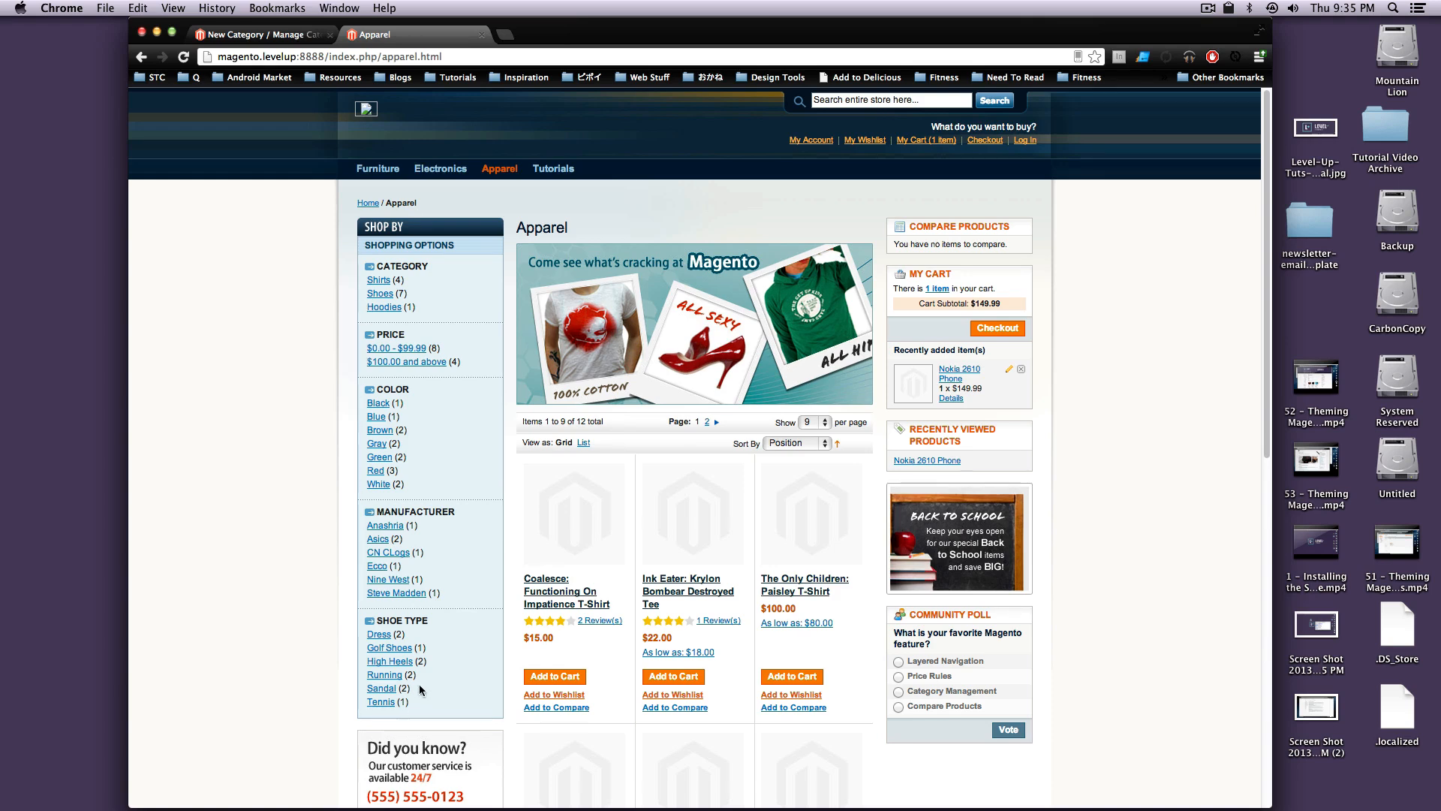
mouse_move(425, 336)
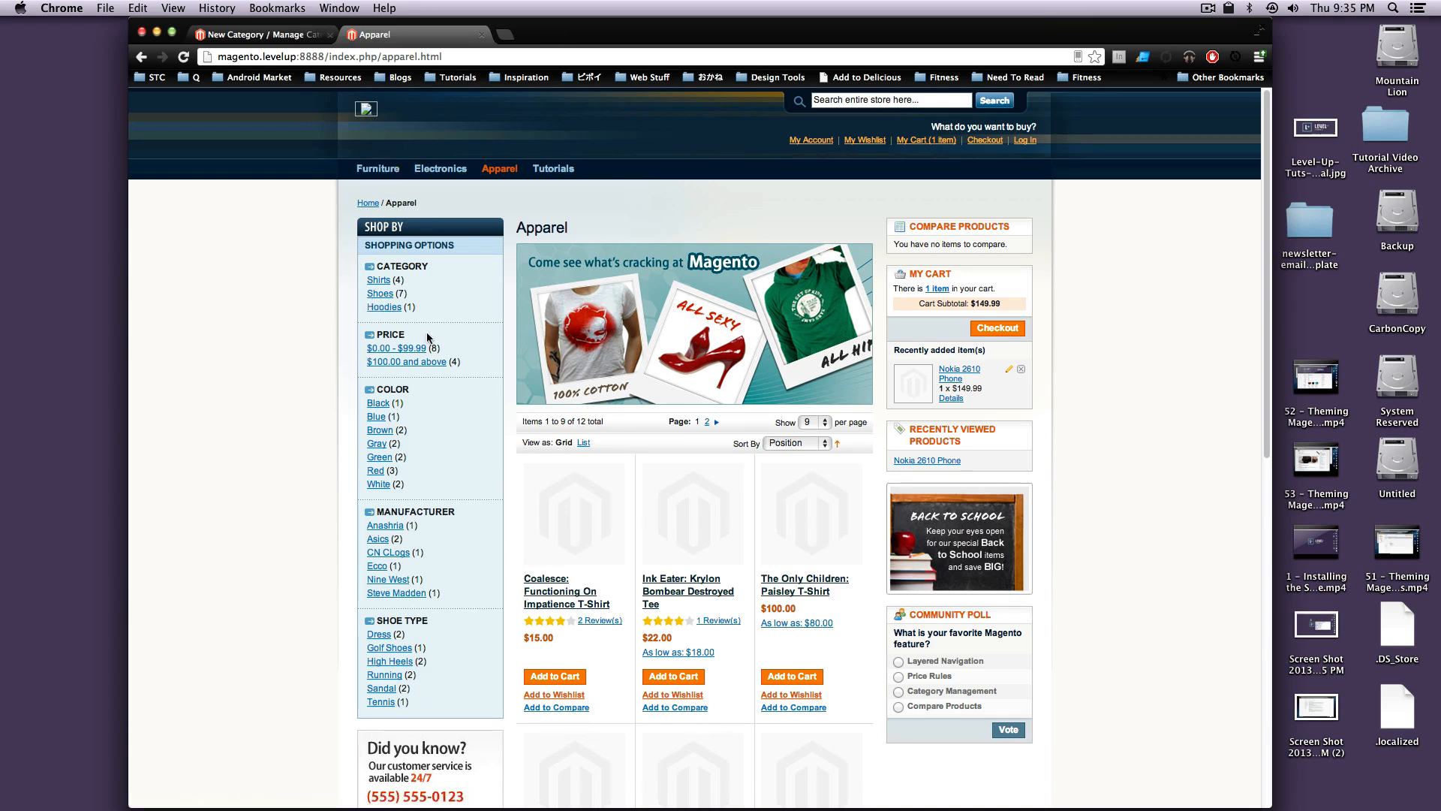
Step: Filter the Apparel listing to Hoodies via layered navigation, then clear all filters
left_click(383, 306)
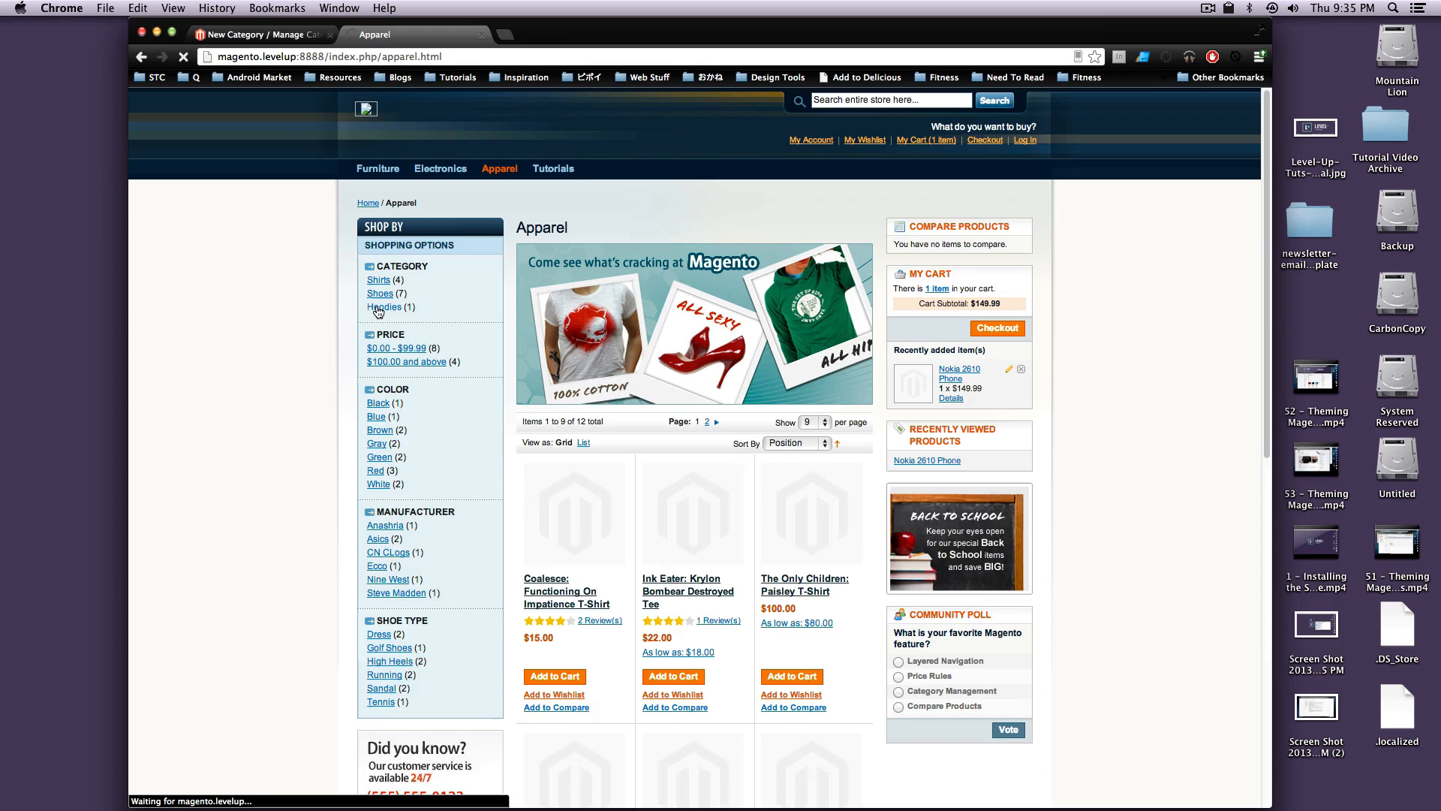
left_click(384, 306)
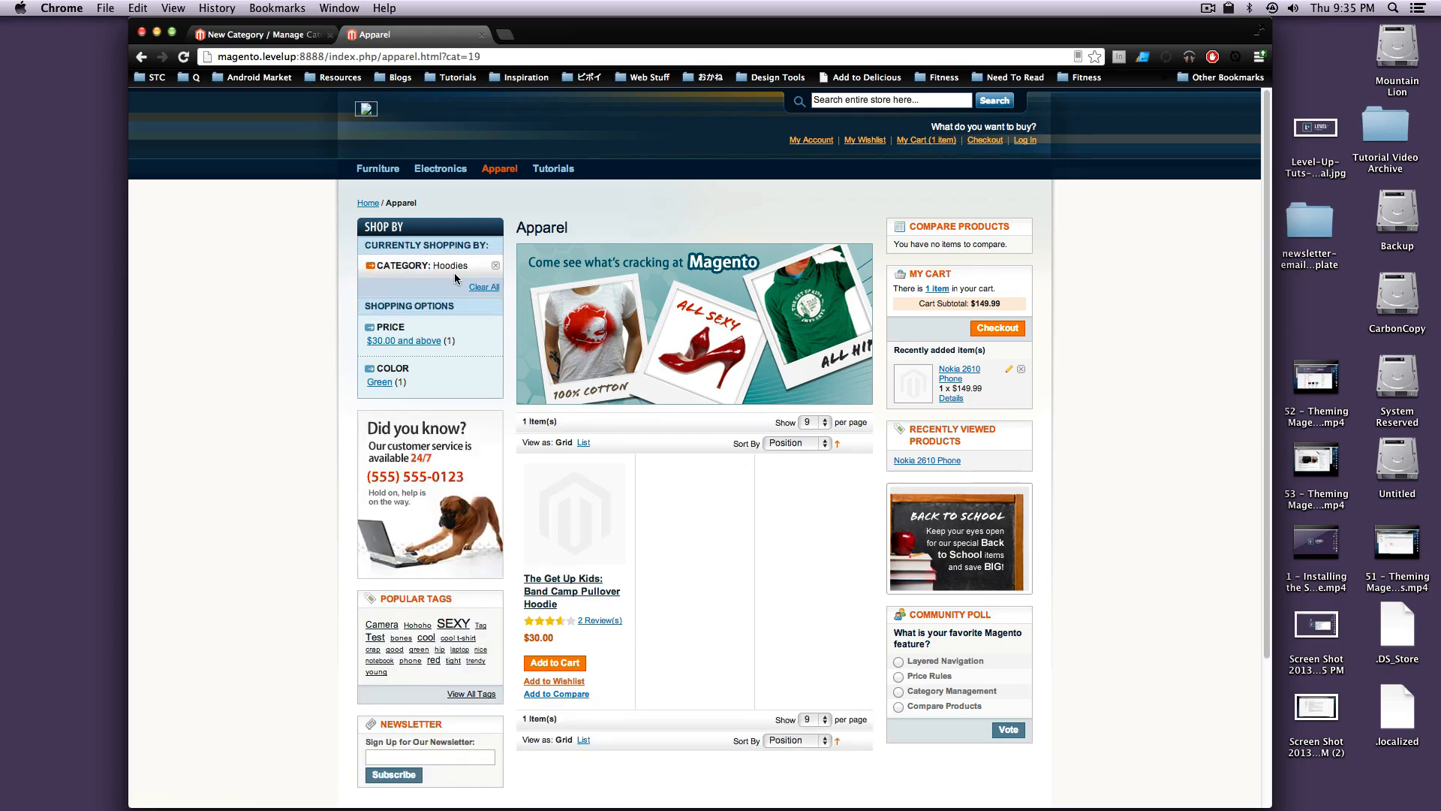
mouse_move(446, 278)
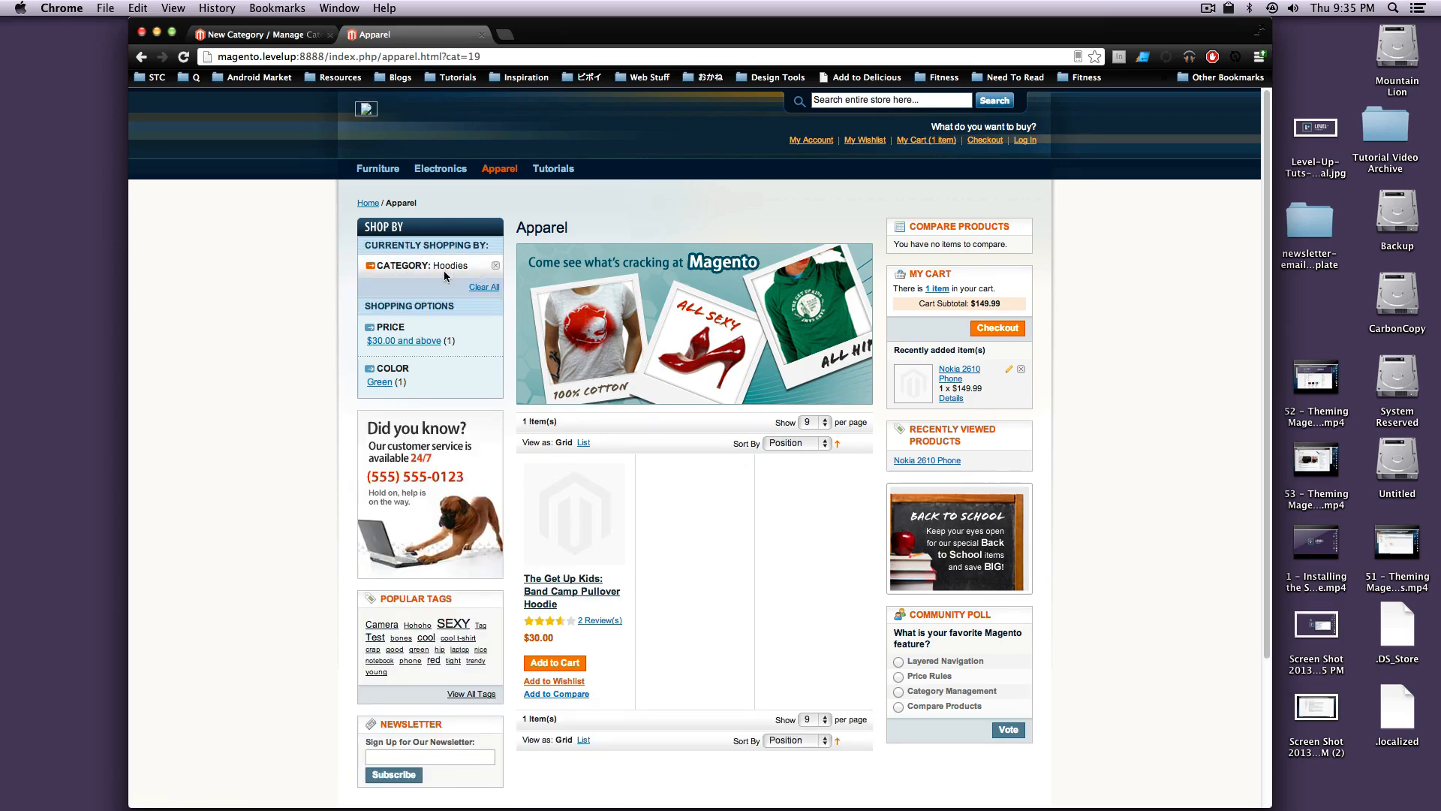
mouse_move(375, 369)
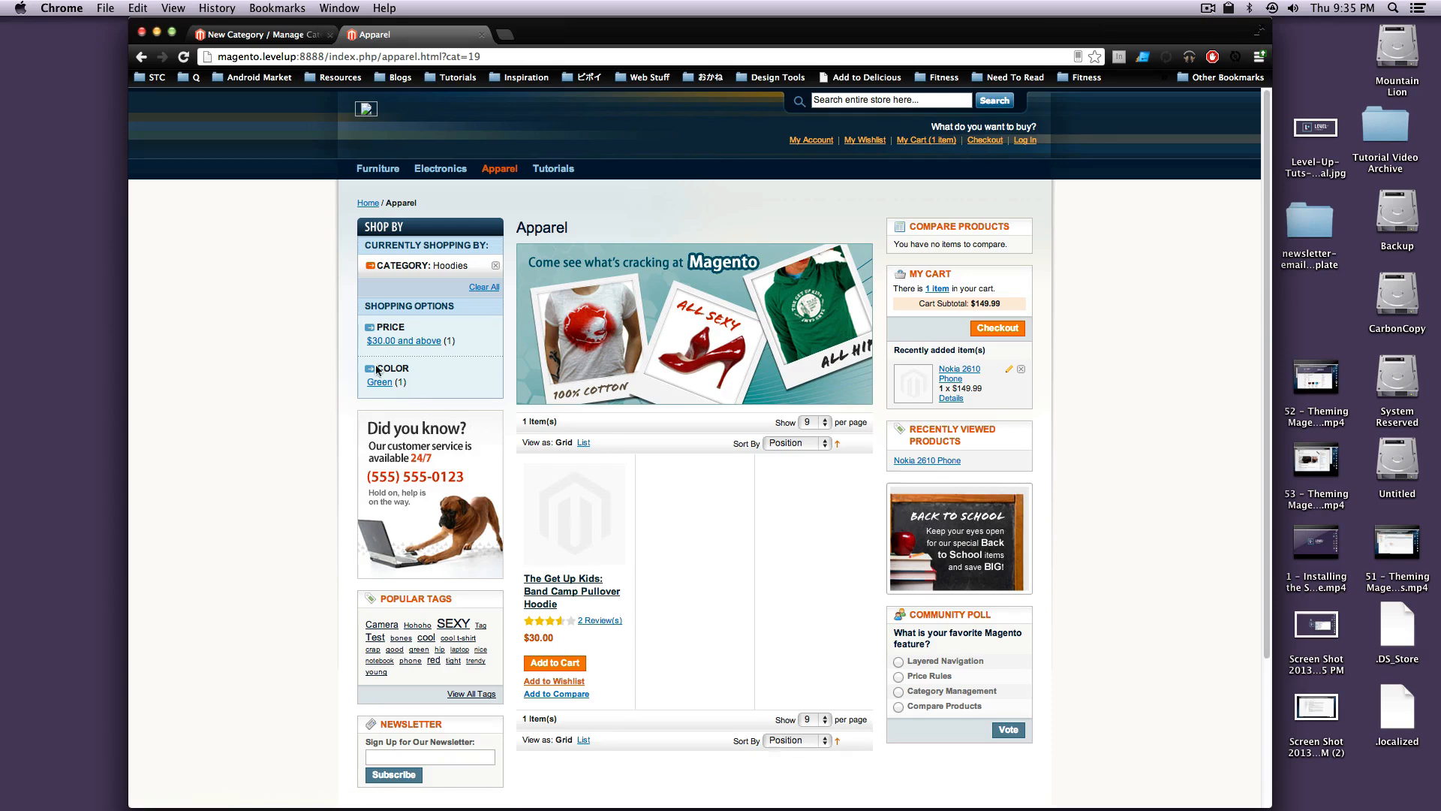
mouse_move(417, 323)
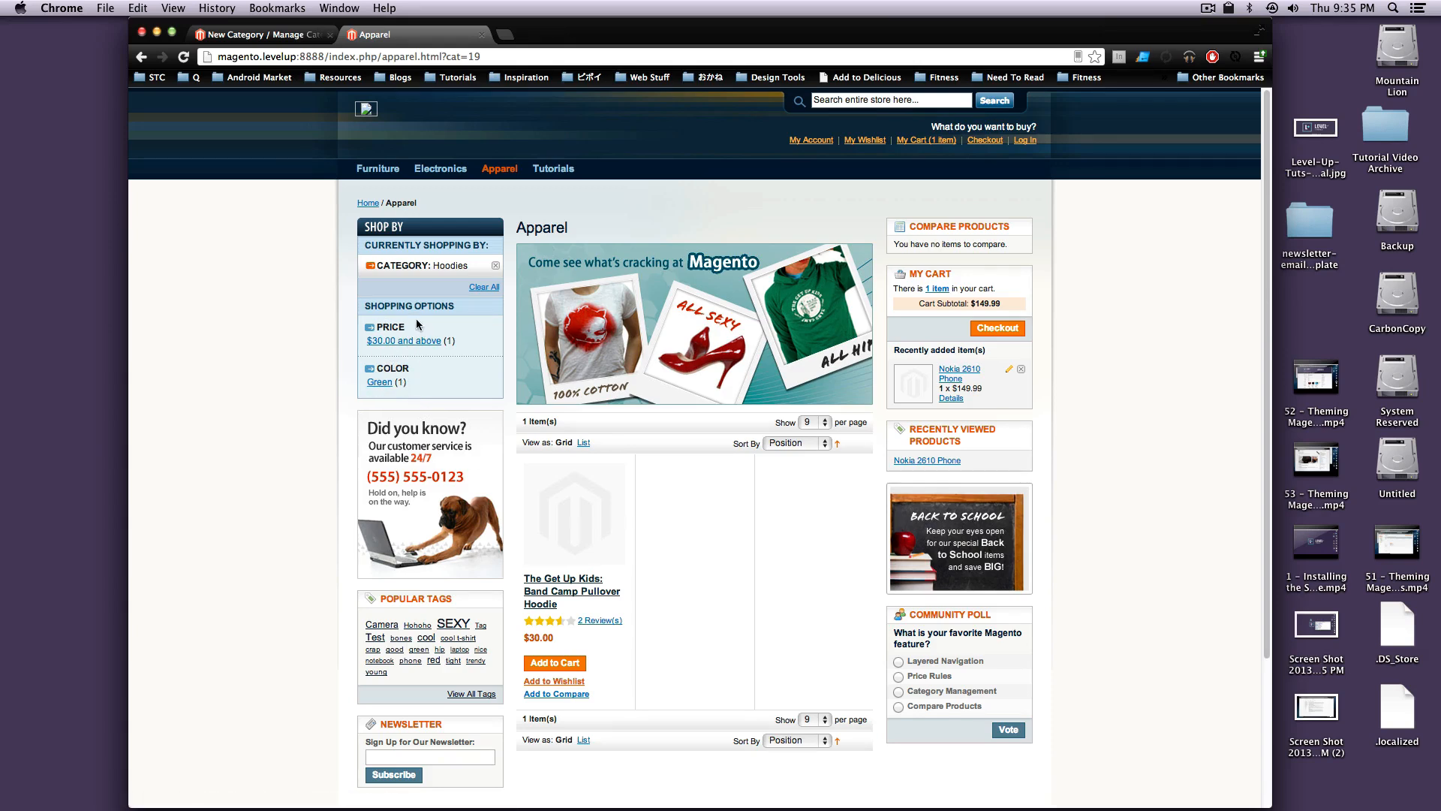
mouse_move(447, 371)
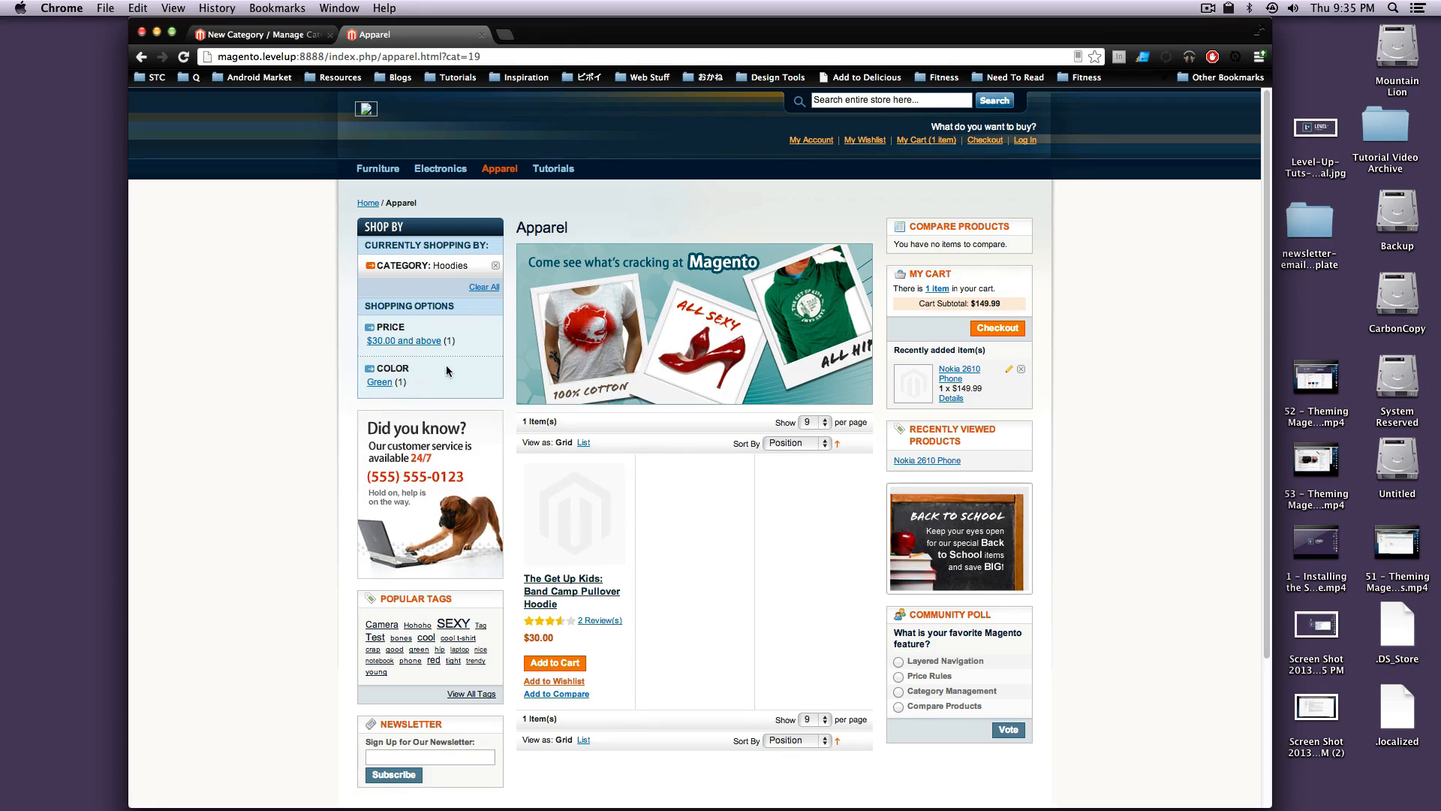
left_click(484, 286)
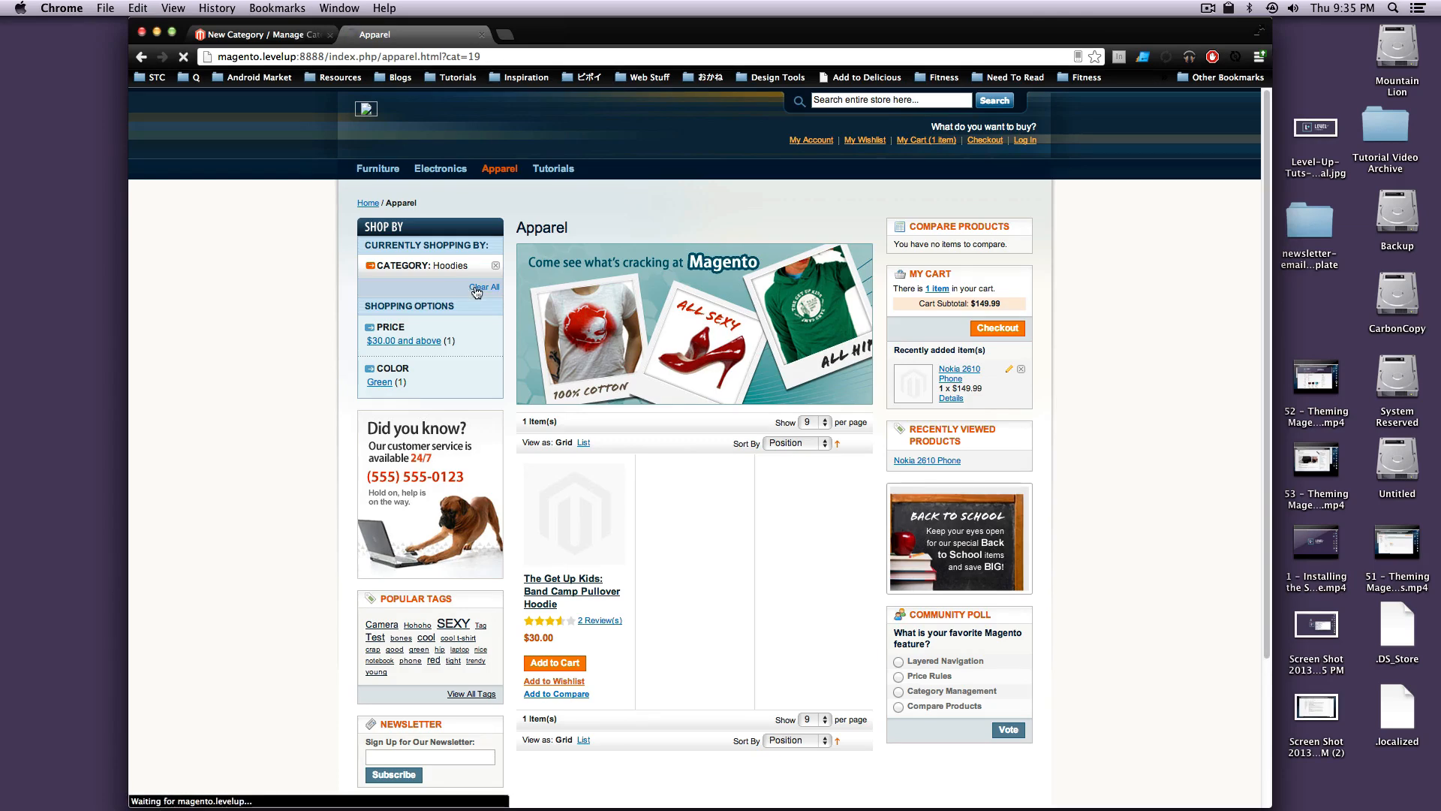
Step: Filter Apparel to Dress shoe type priced $100.00 and above, then return to the admin tab
left_click(485, 287)
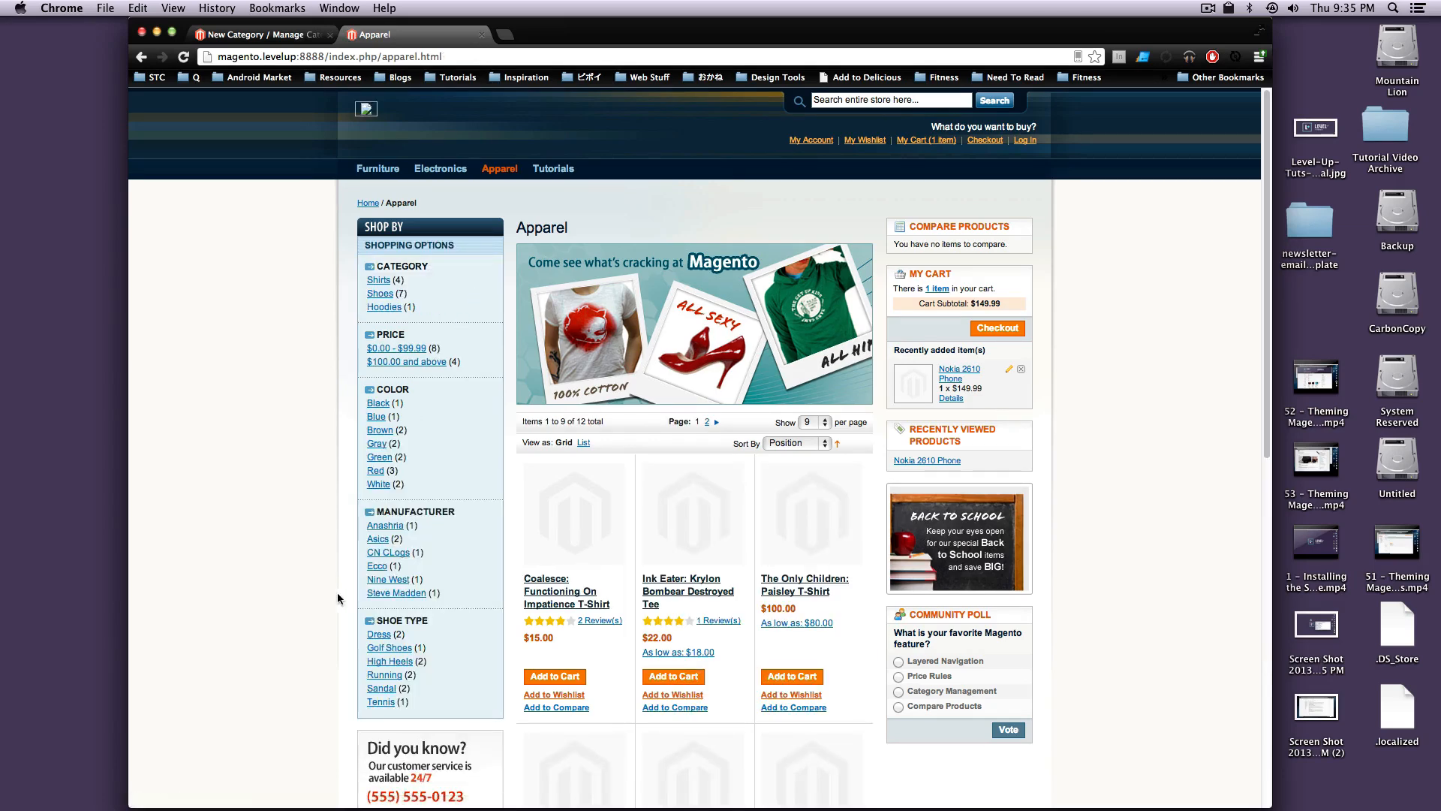
mouse_move(379, 485)
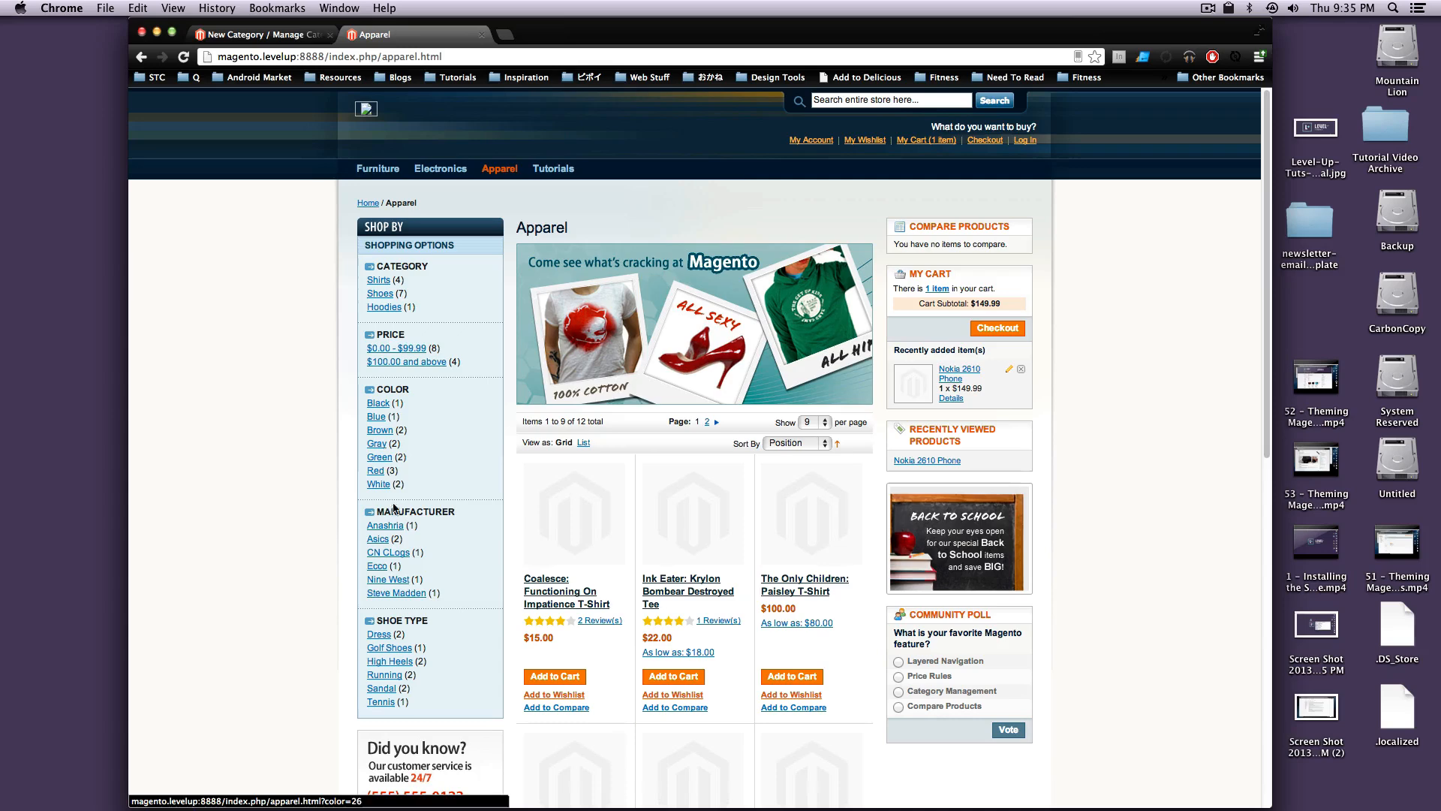
mouse_move(390, 647)
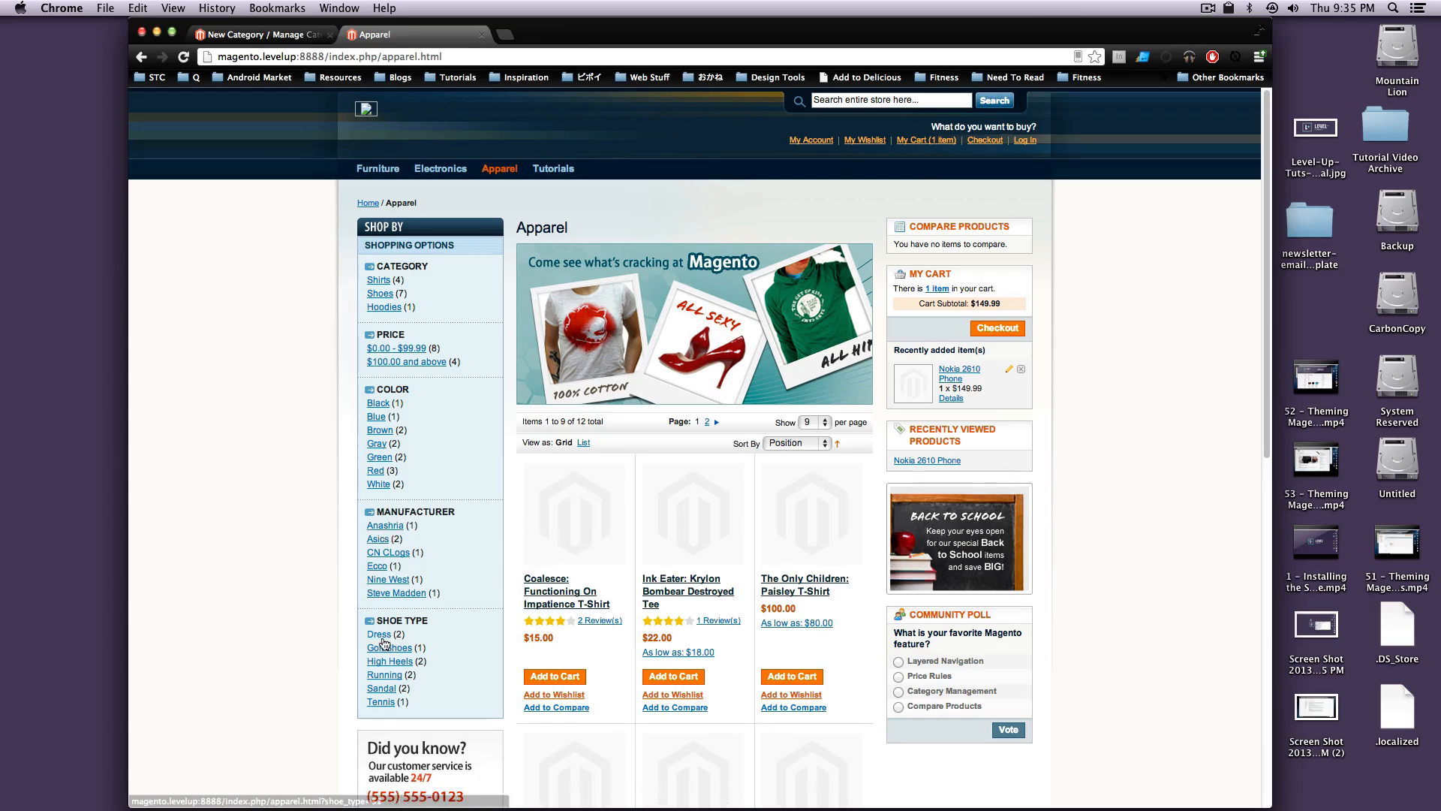
left_click(377, 633)
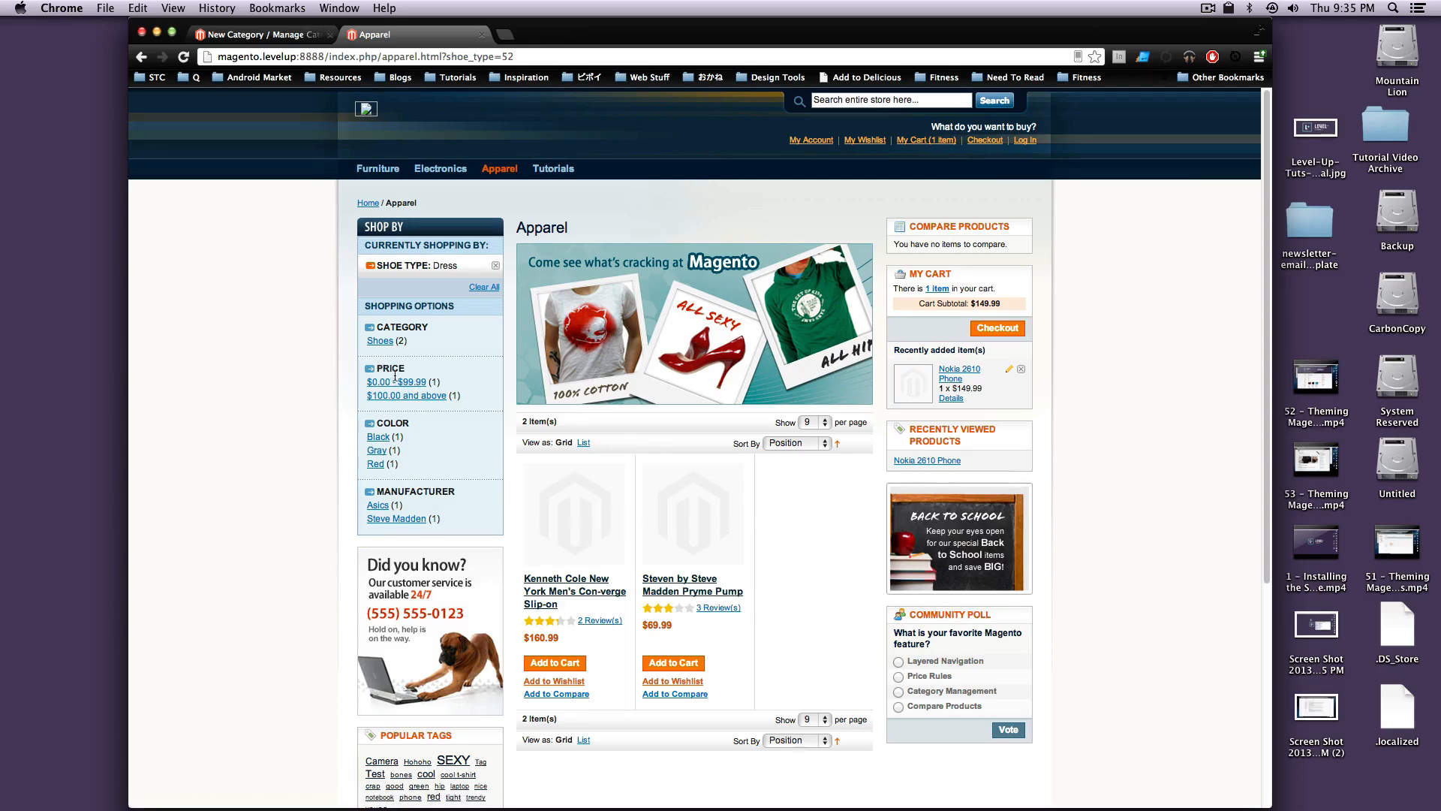
left_click(405, 395)
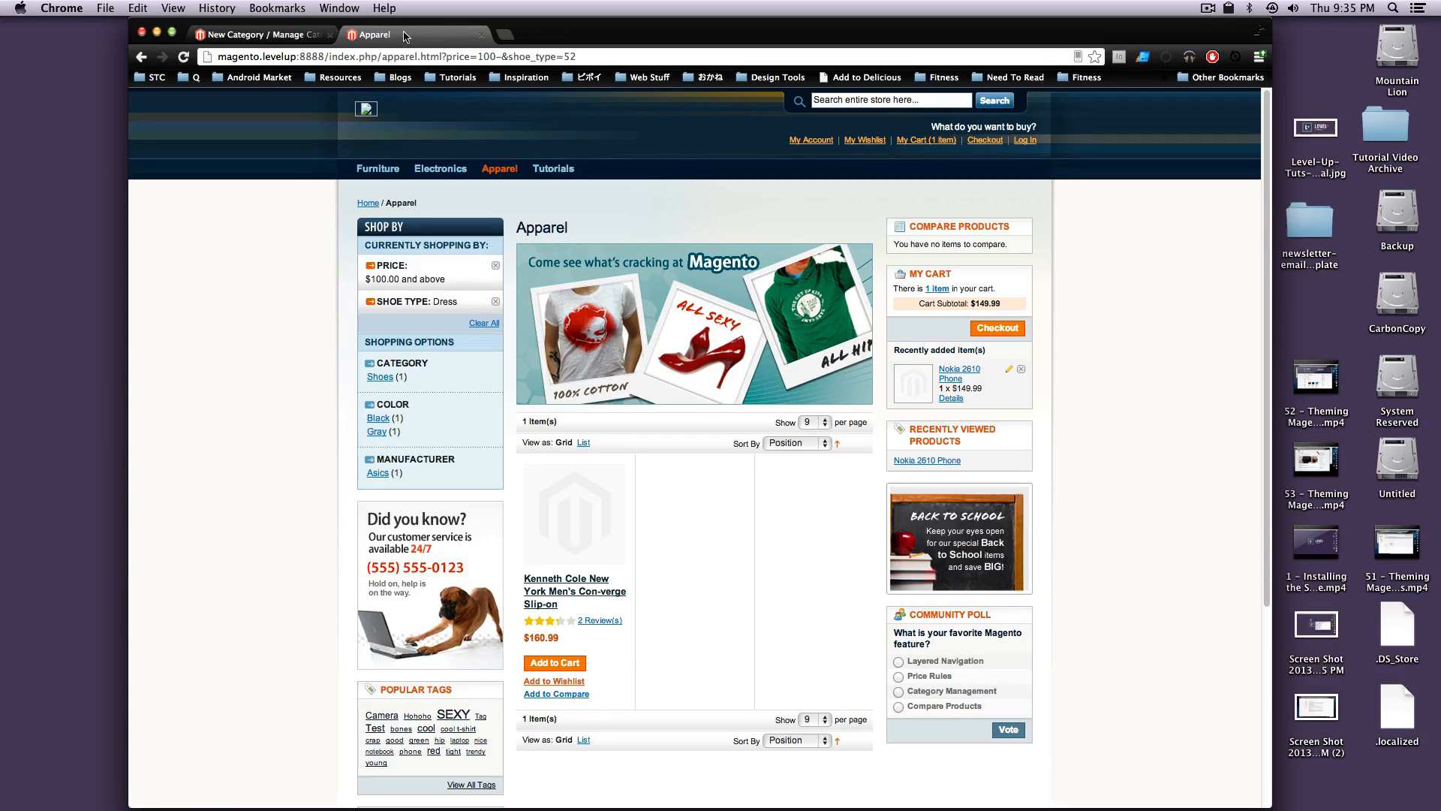
left_click(261, 35)
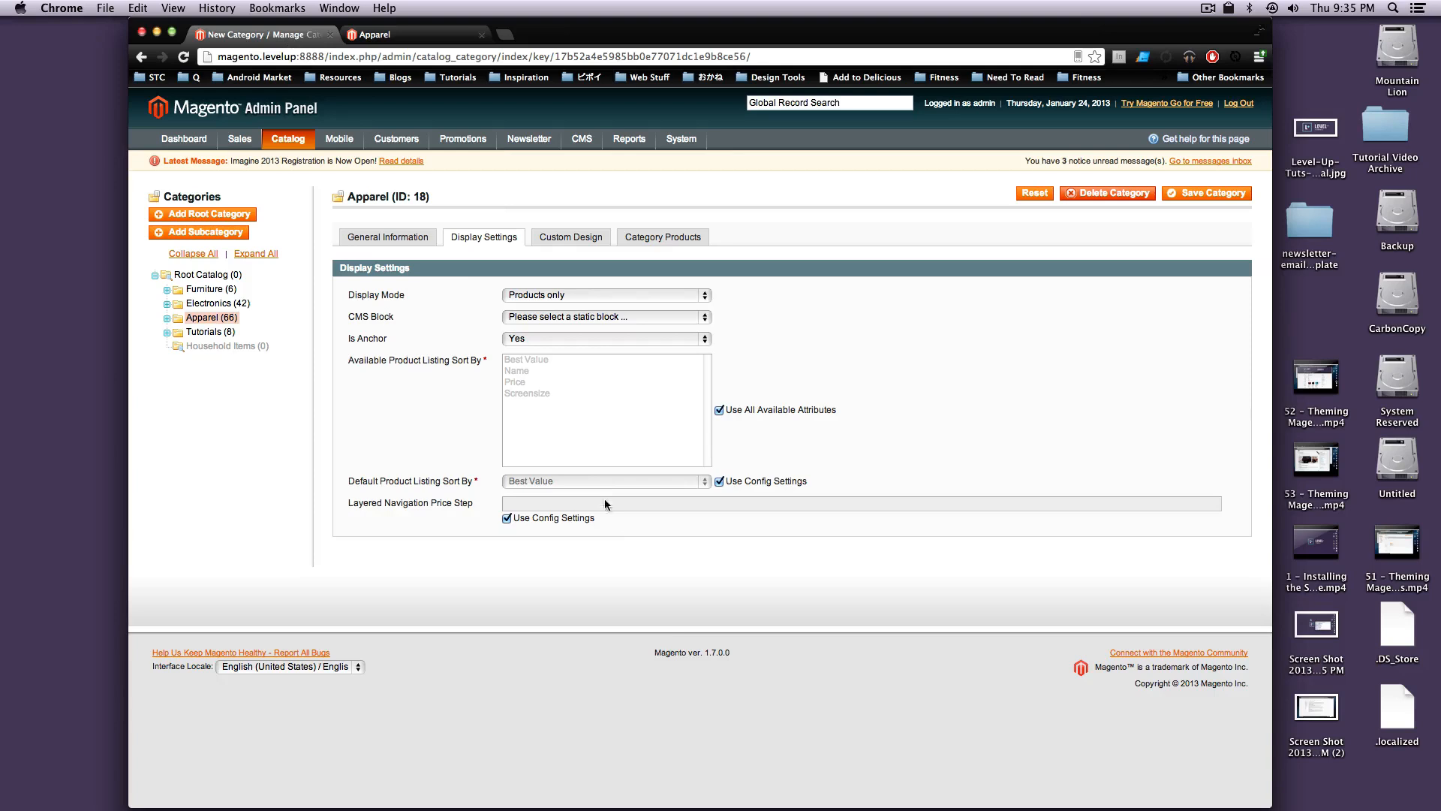
Step: Set Is Anchor to No, save the Apparel category, and switch to the storefront
left_click(607, 338)
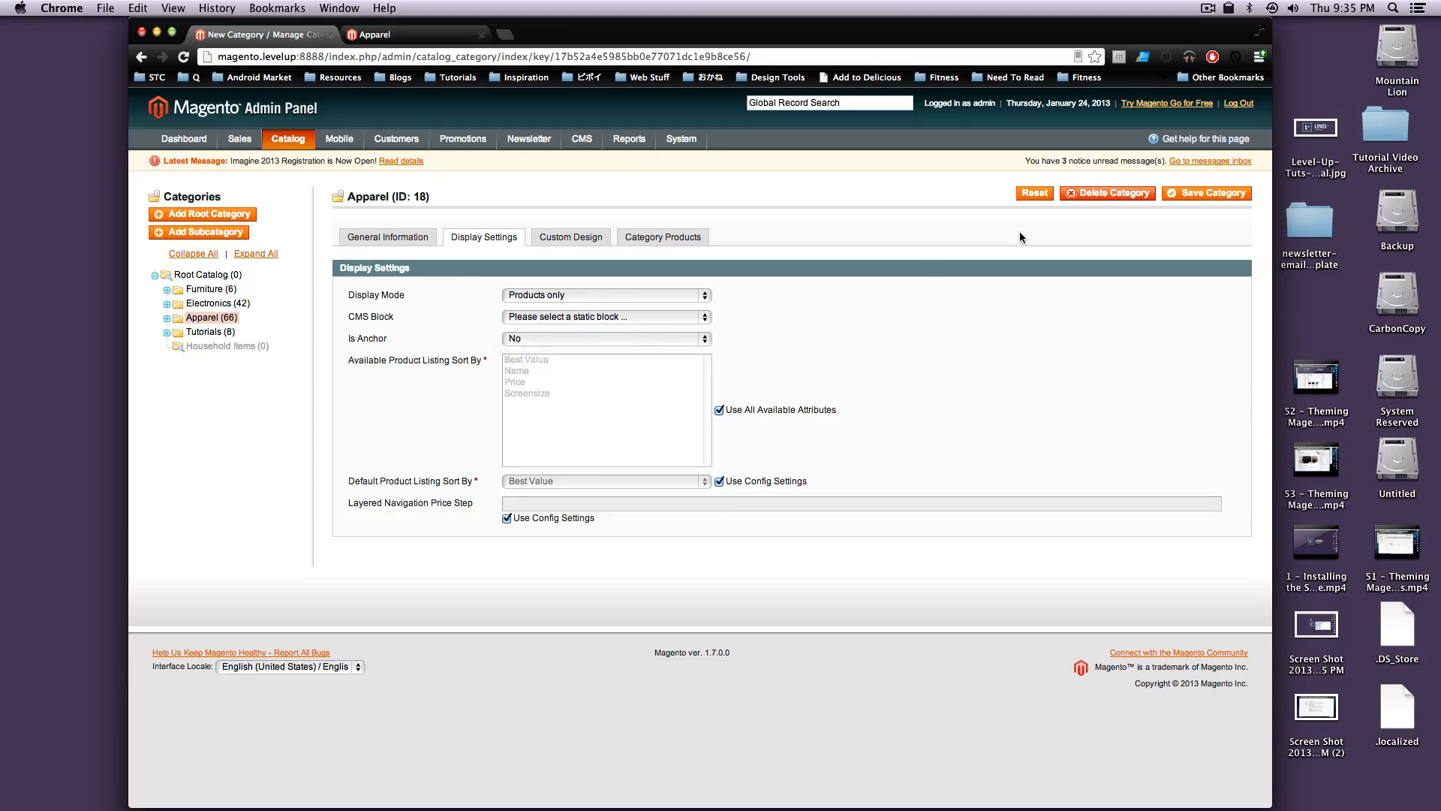
left_click(1206, 193)
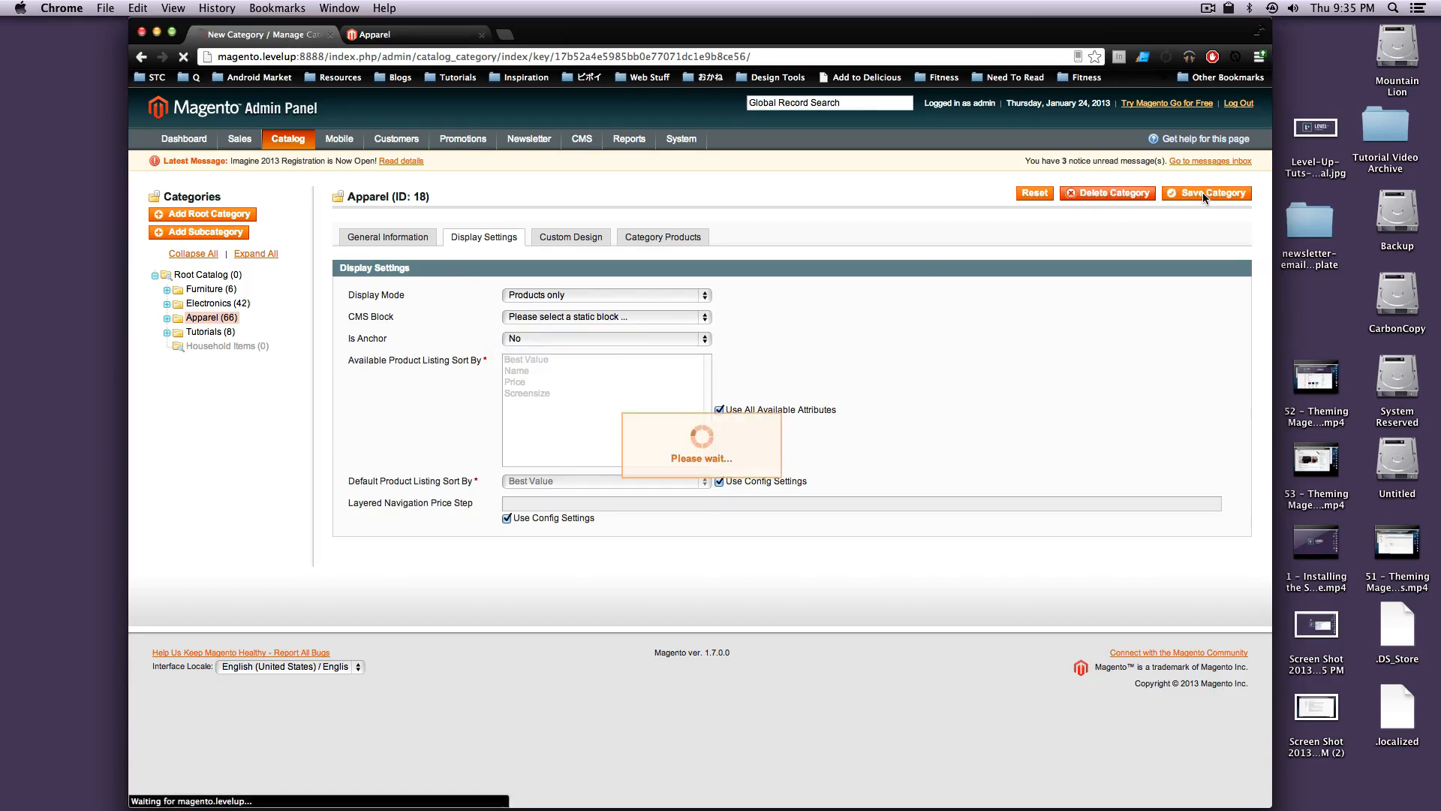
left_click(1207, 194)
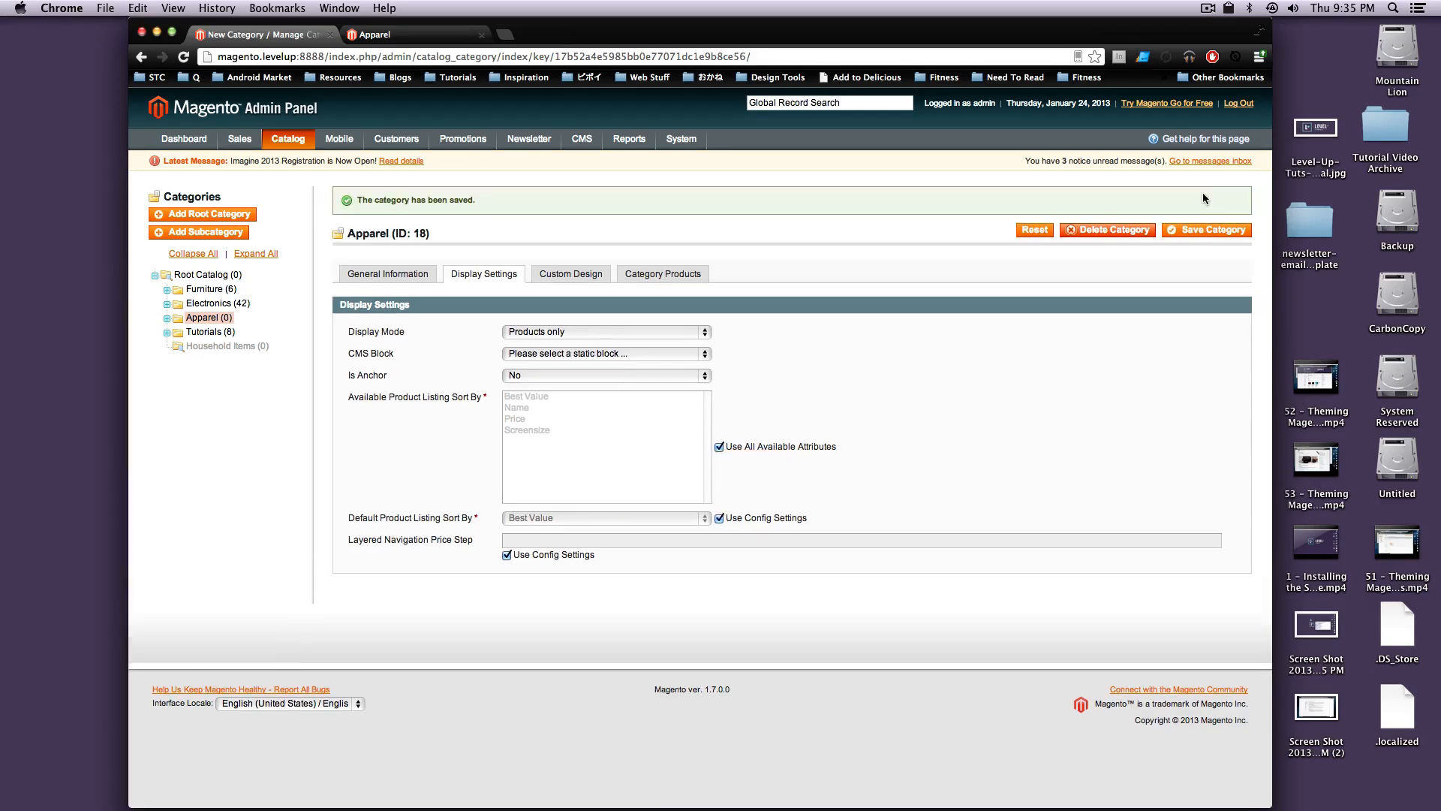
mouse_move(189, 12)
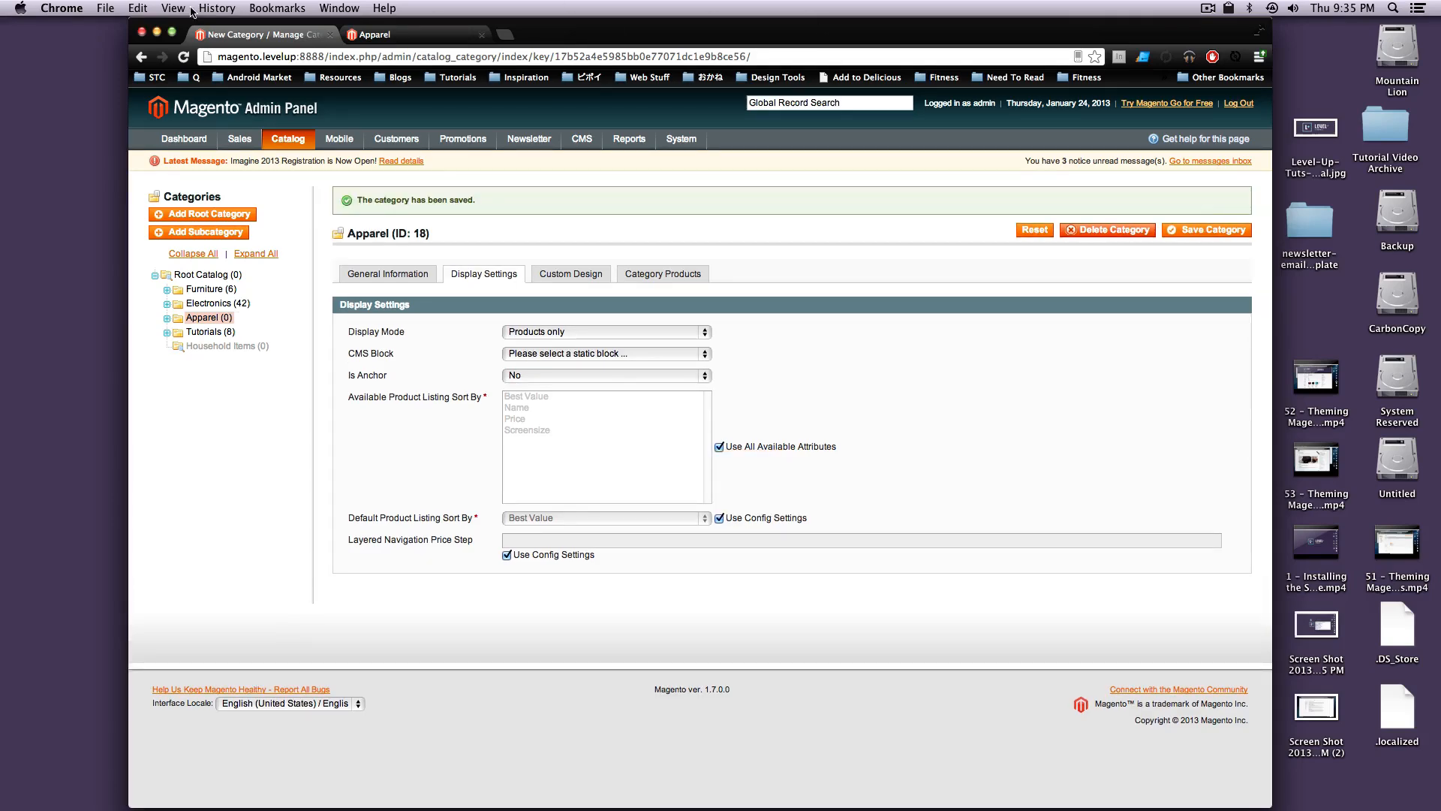
left_click(395, 34)
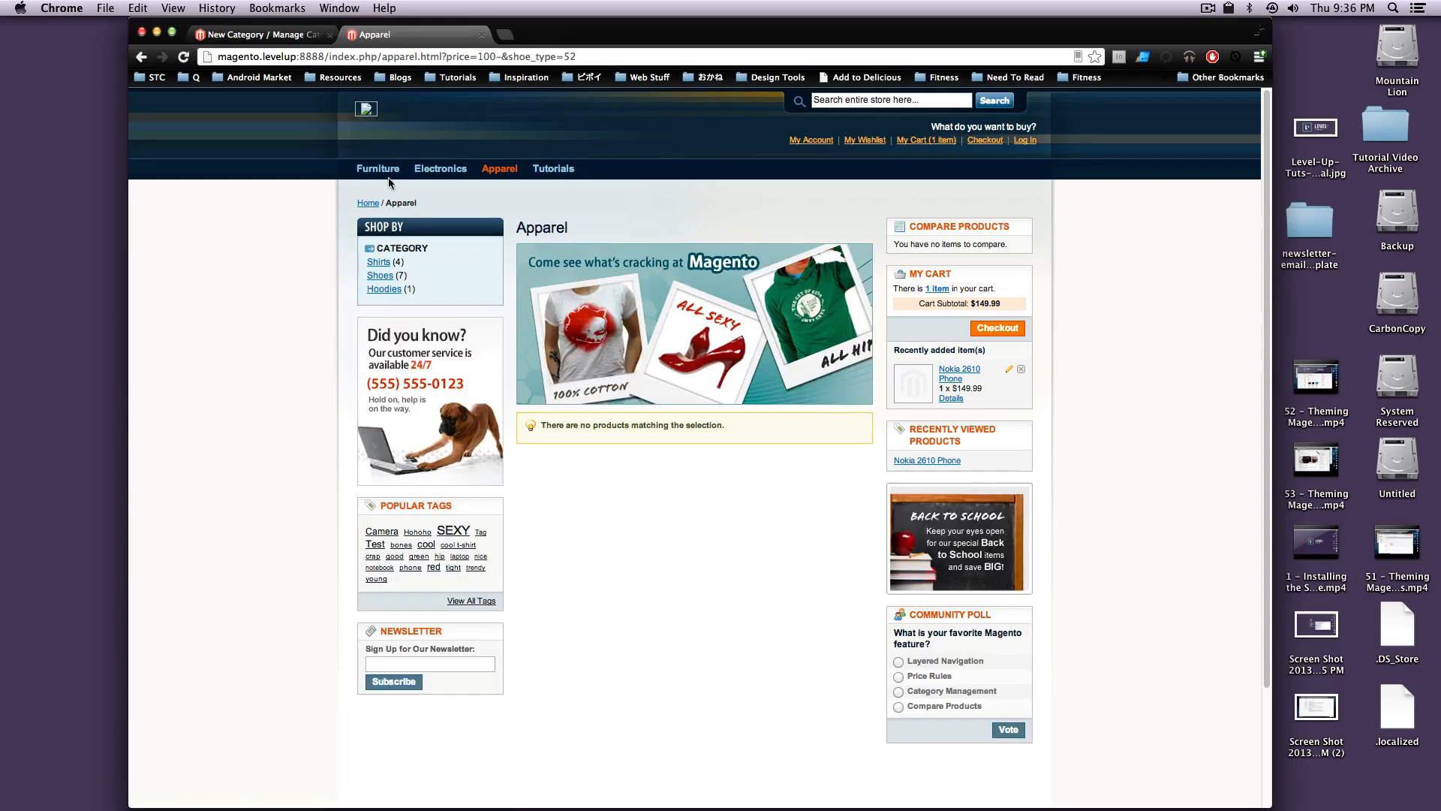
mouse_move(390, 267)
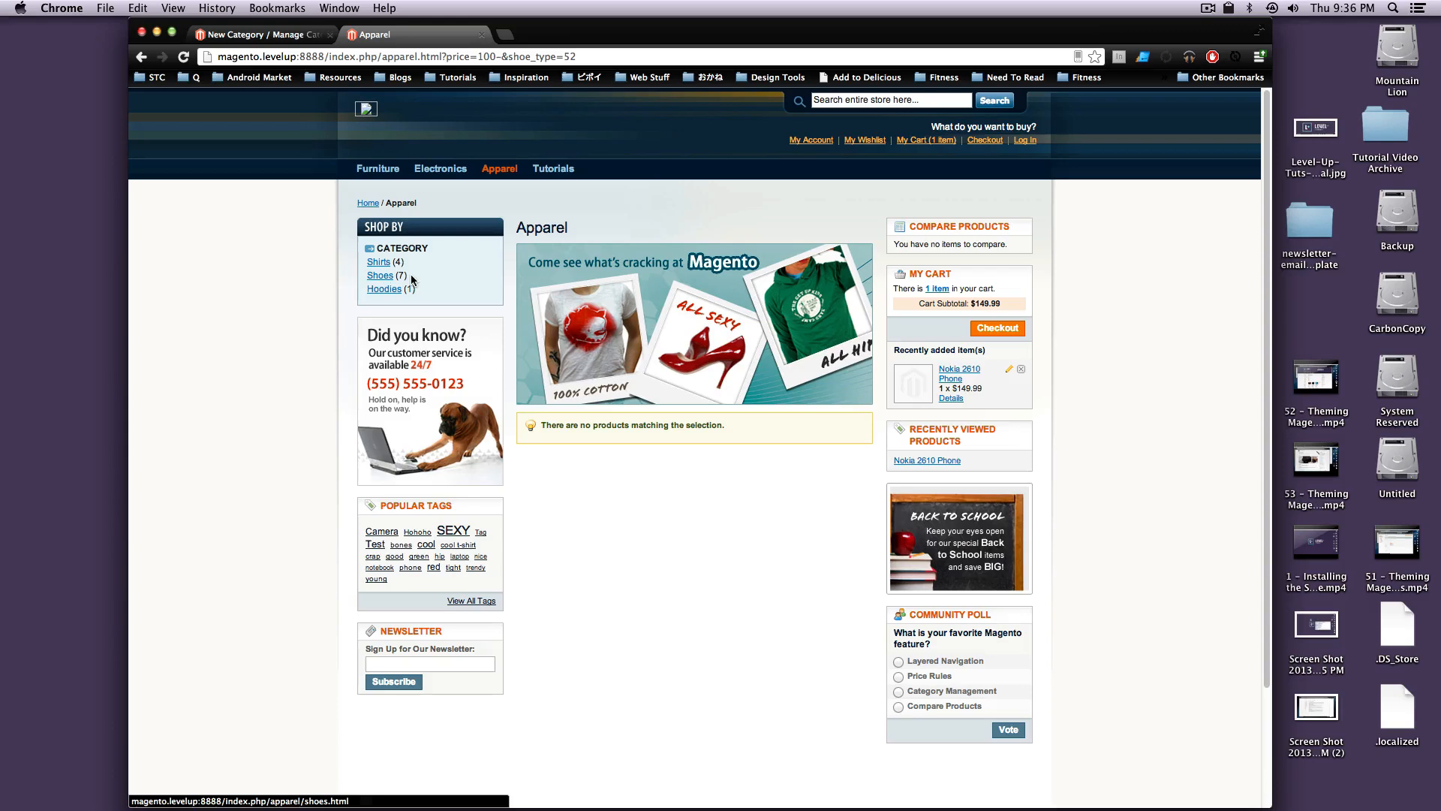
mouse_move(317, 284)
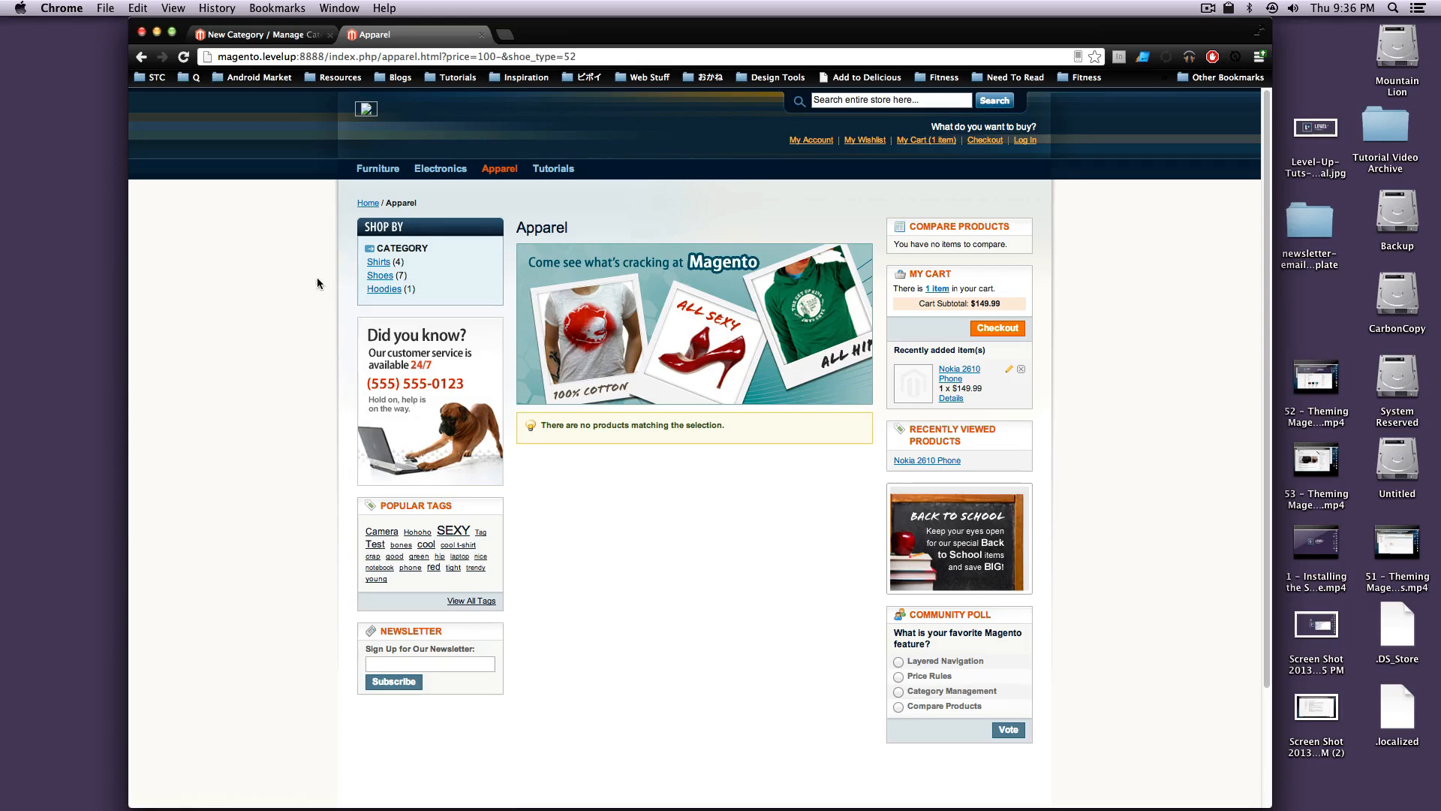
Step: Open the Shoes subcategory from Apparel's sidebar links, then return to the admin tab
left_click(380, 274)
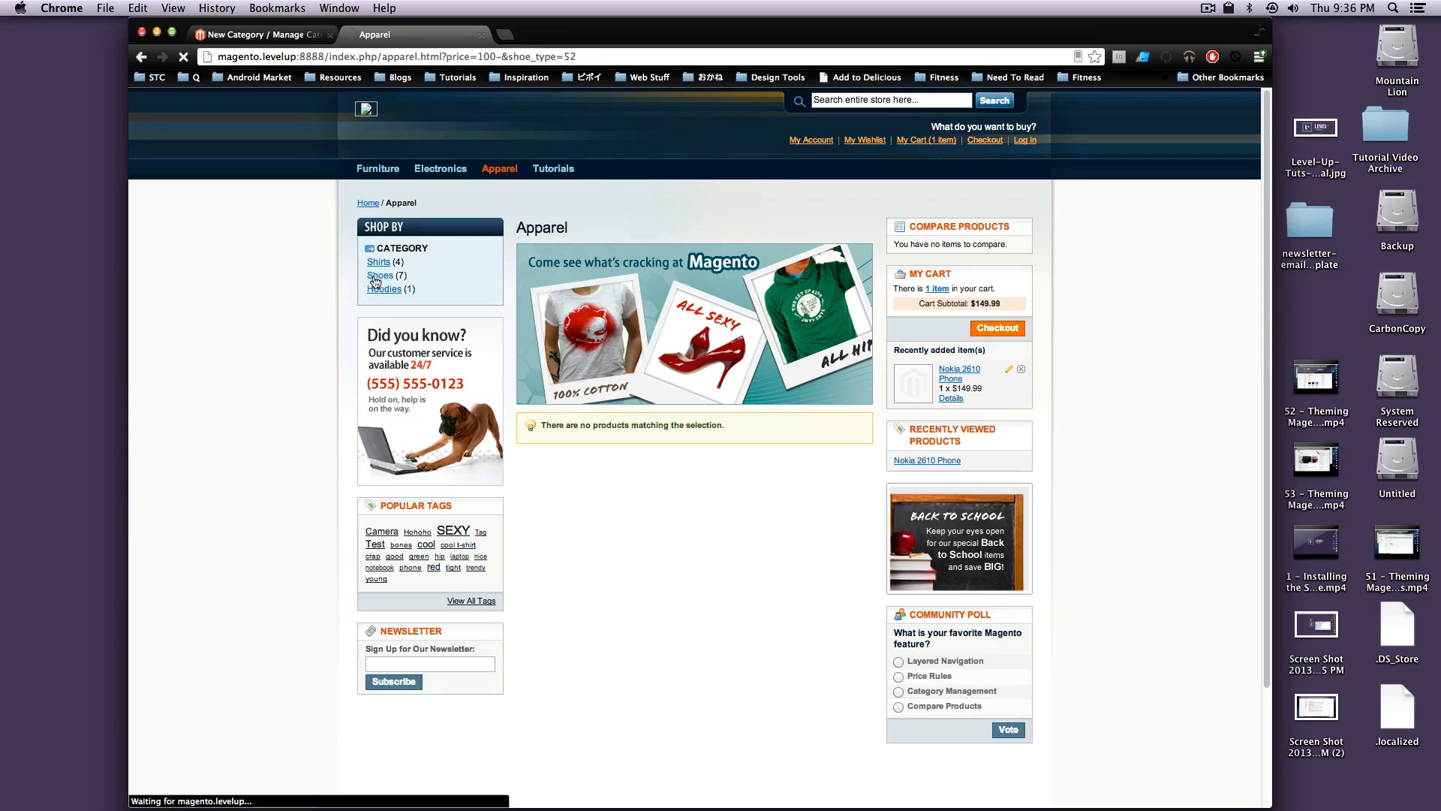
left_click(380, 276)
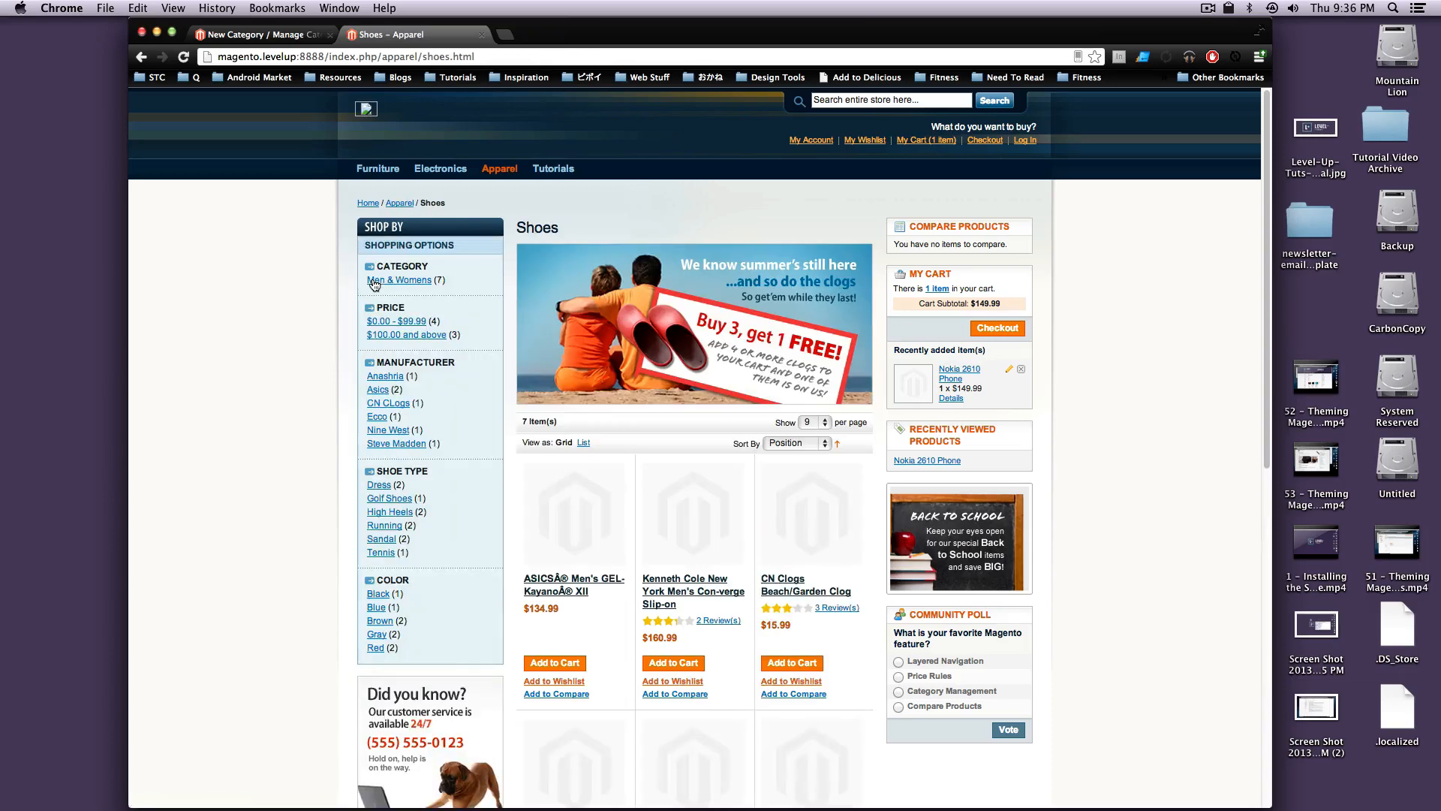
mouse_move(617, 359)
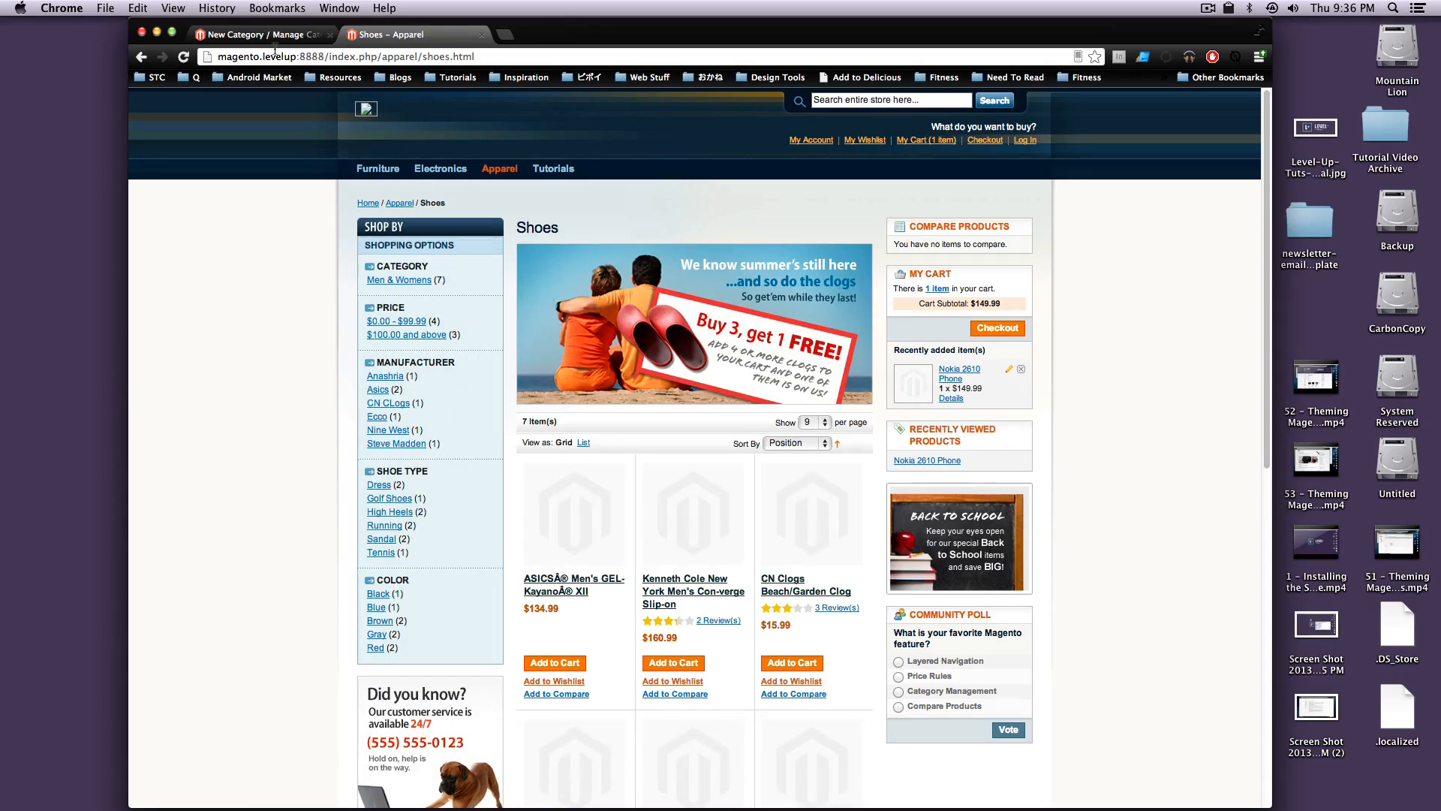
left_click(264, 35)
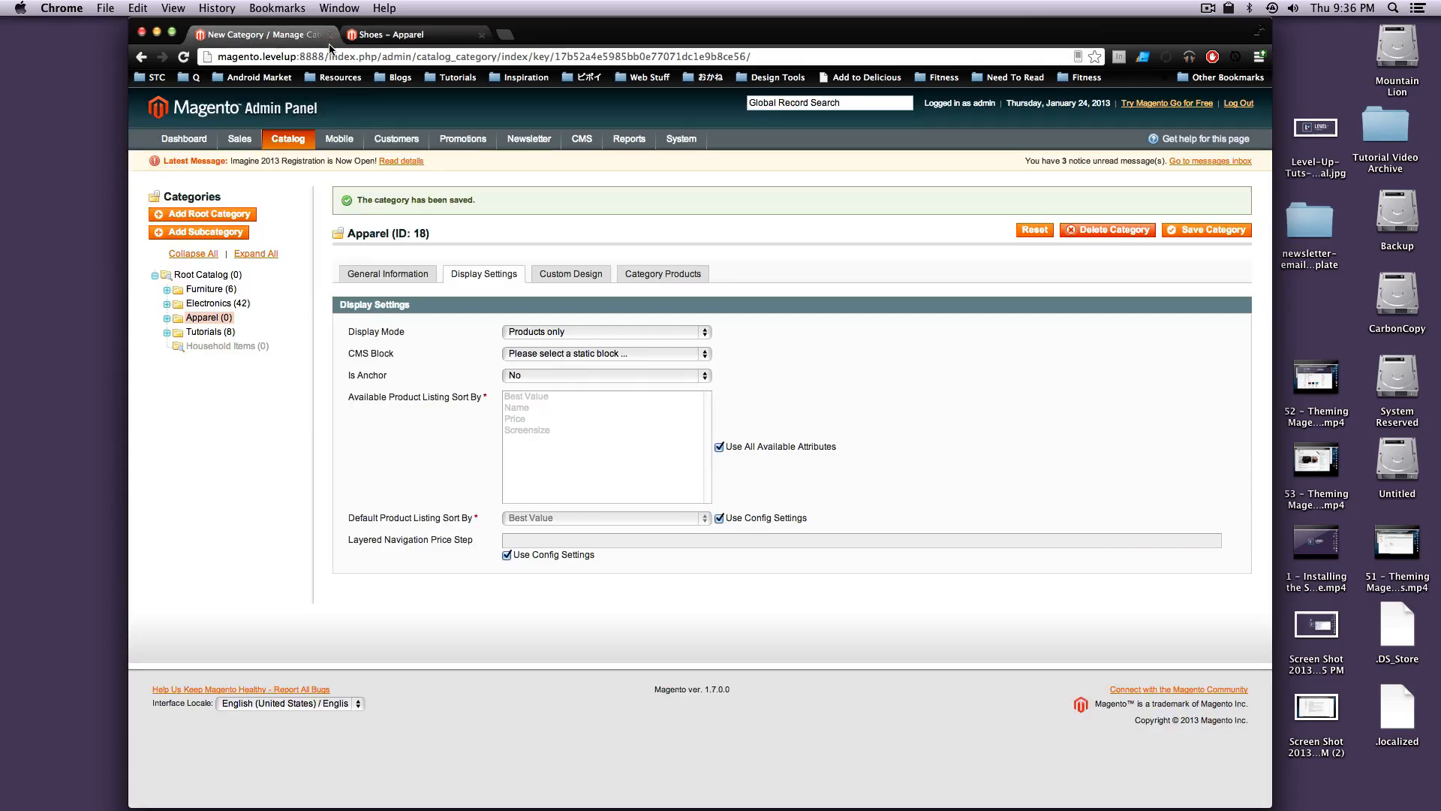
mouse_move(752, 360)
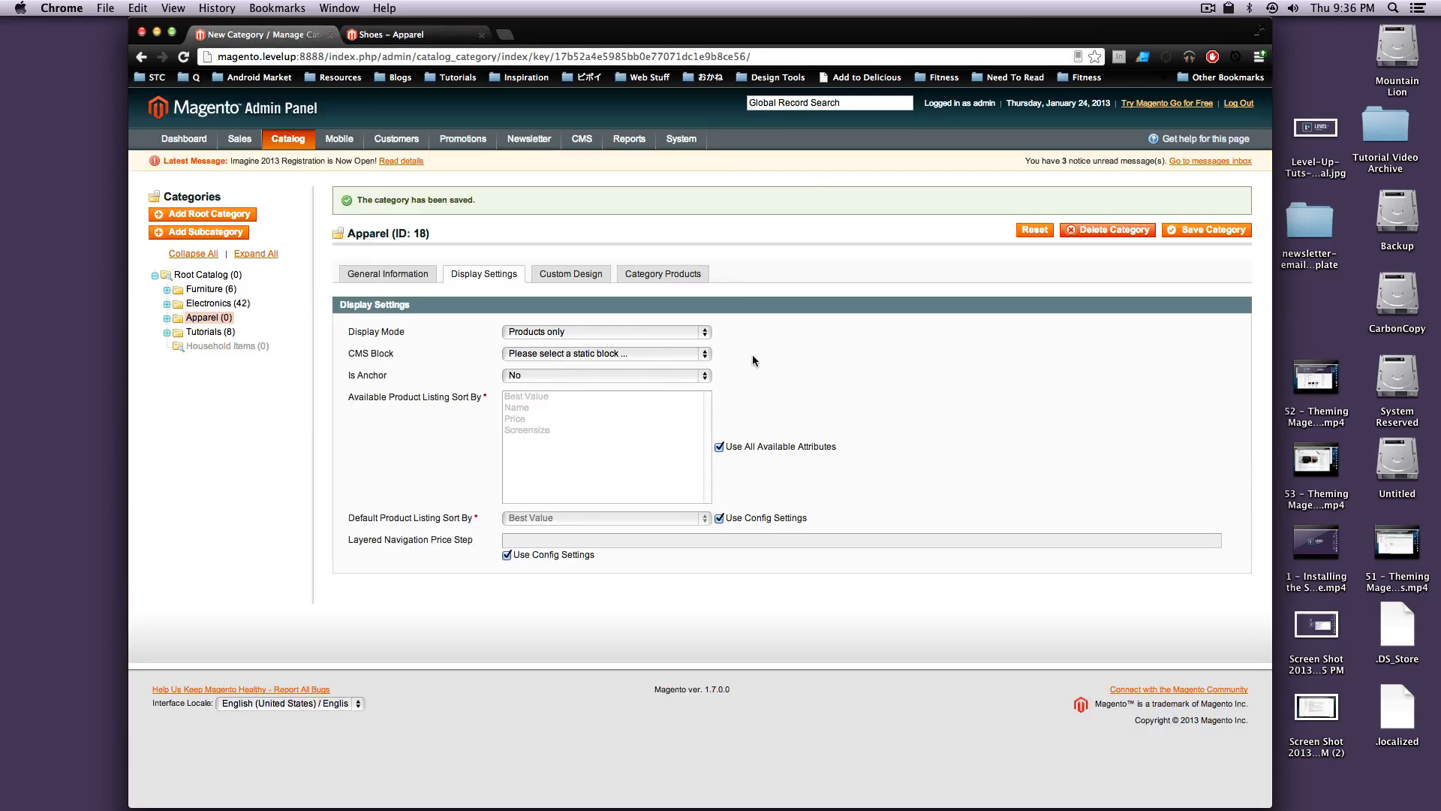